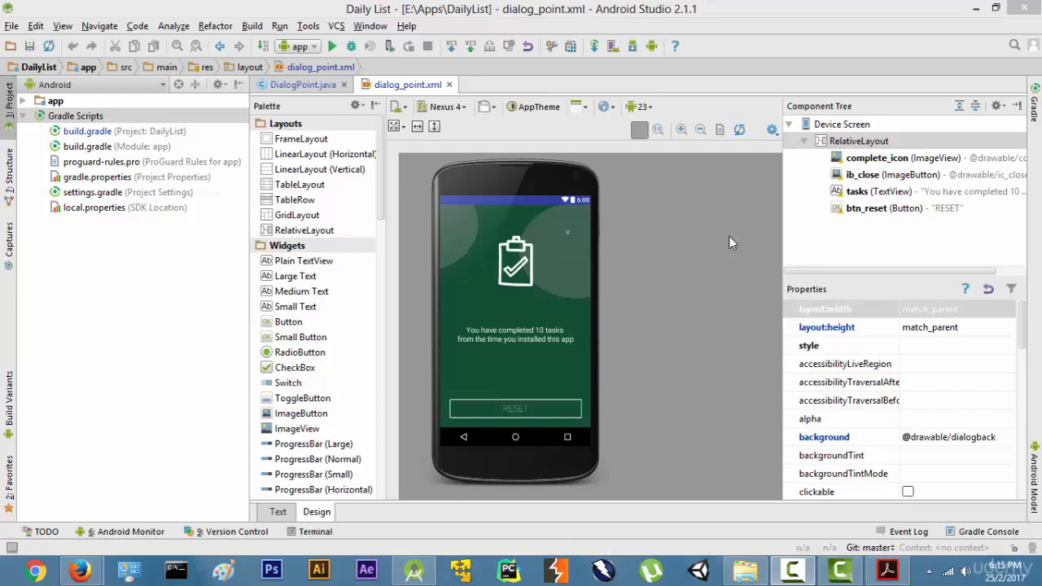
mouse_move(596, 158)
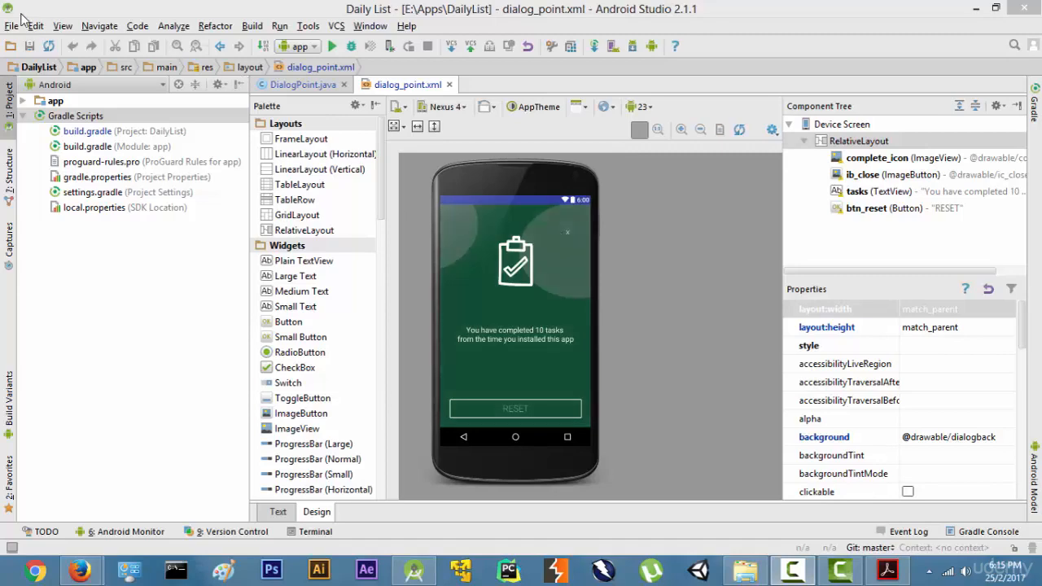
Start a new Android project and name the application 'Avenger Browser' under domain attreya.in
left_click(11, 26)
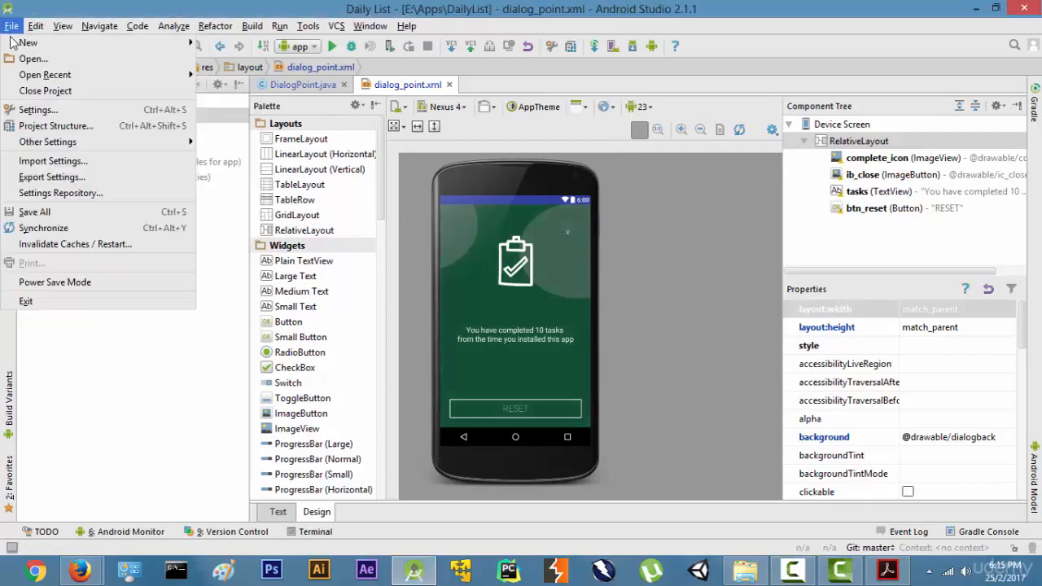
left_click(27, 42)
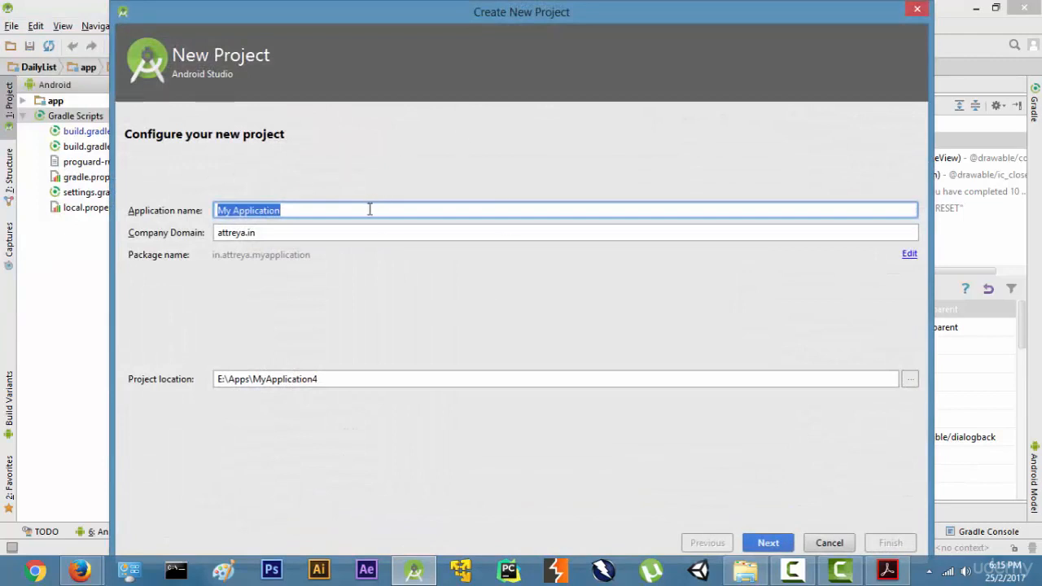
type("Avenger Browser")
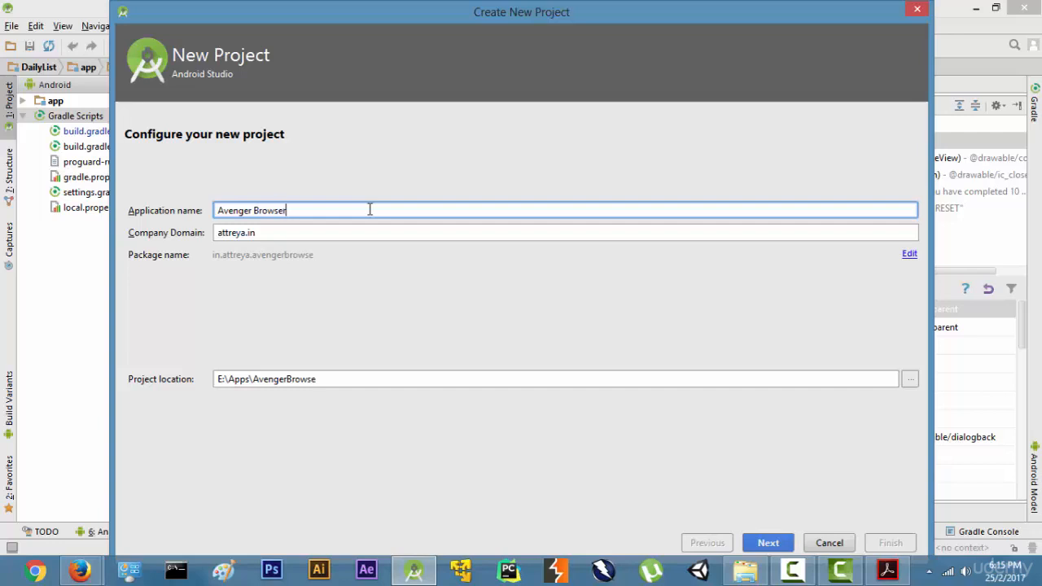
left_click(565, 231)
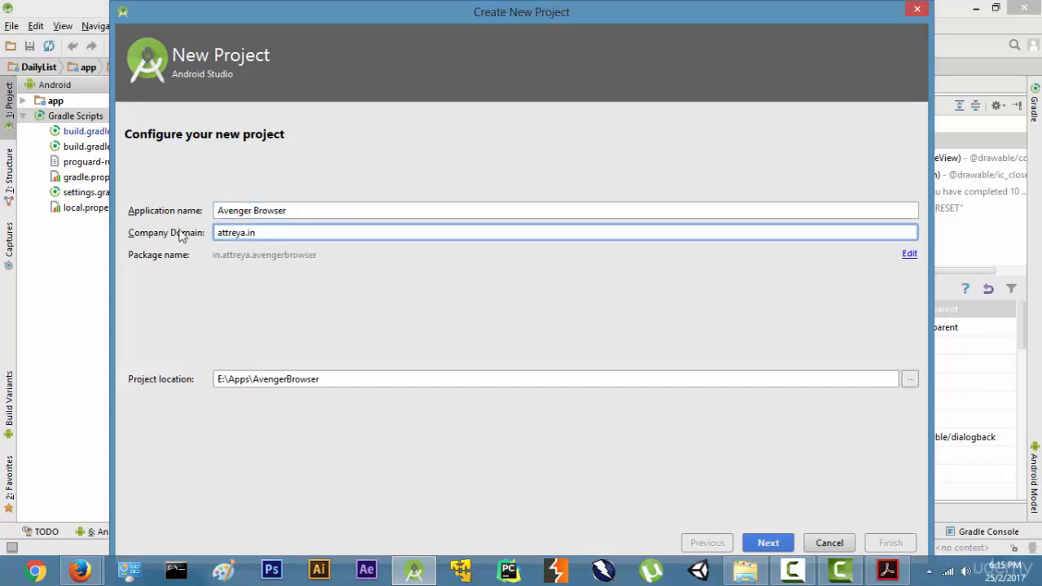
left_click(244, 231)
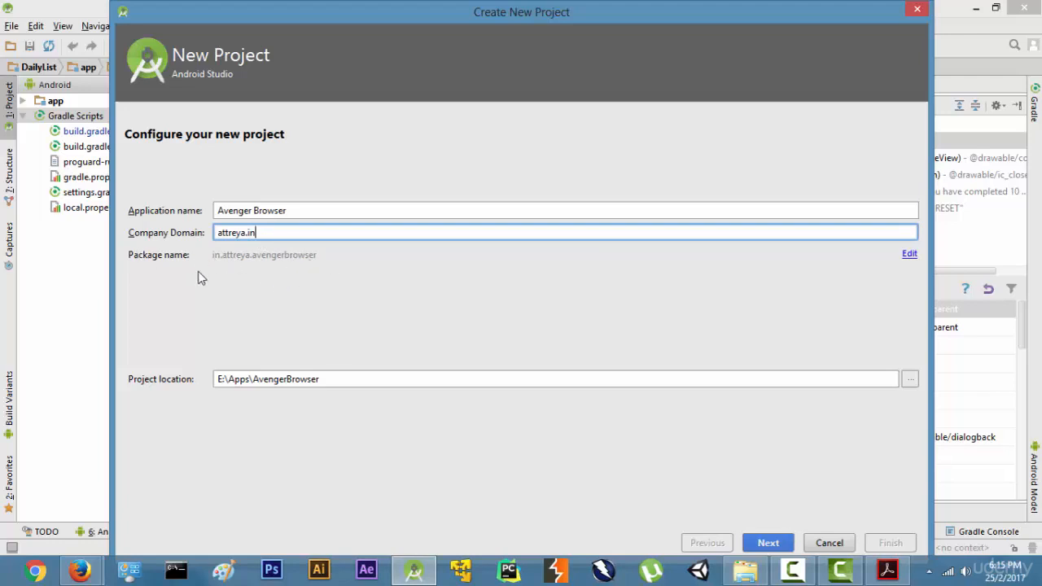
mouse_move(169, 223)
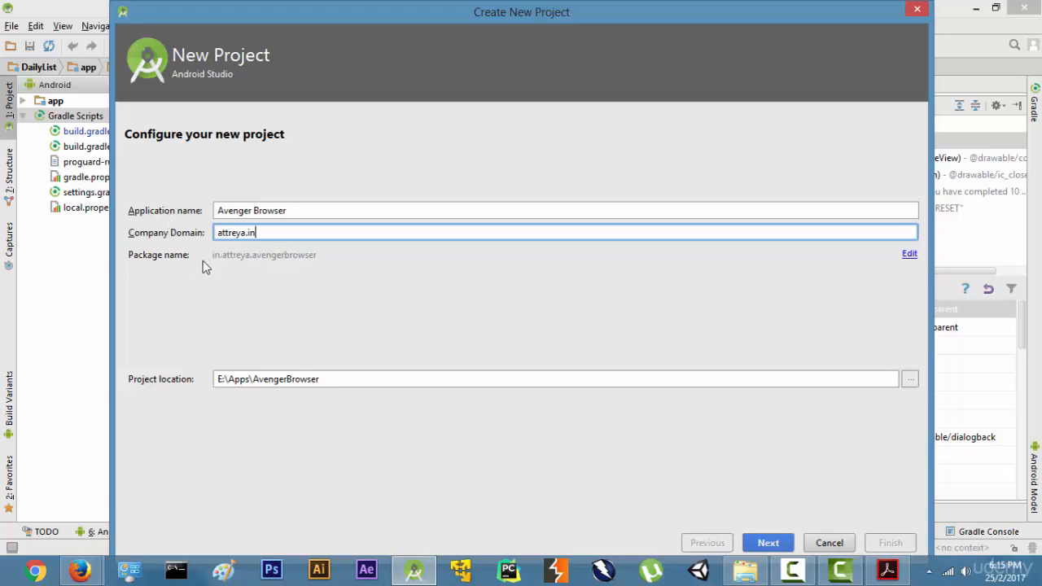
mouse_move(333, 250)
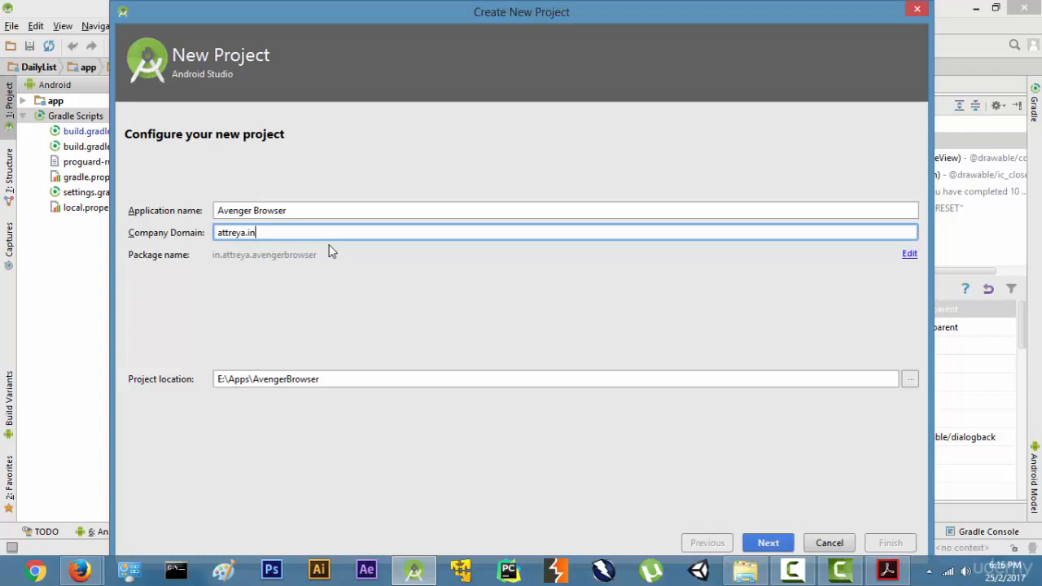
mouse_move(127, 252)
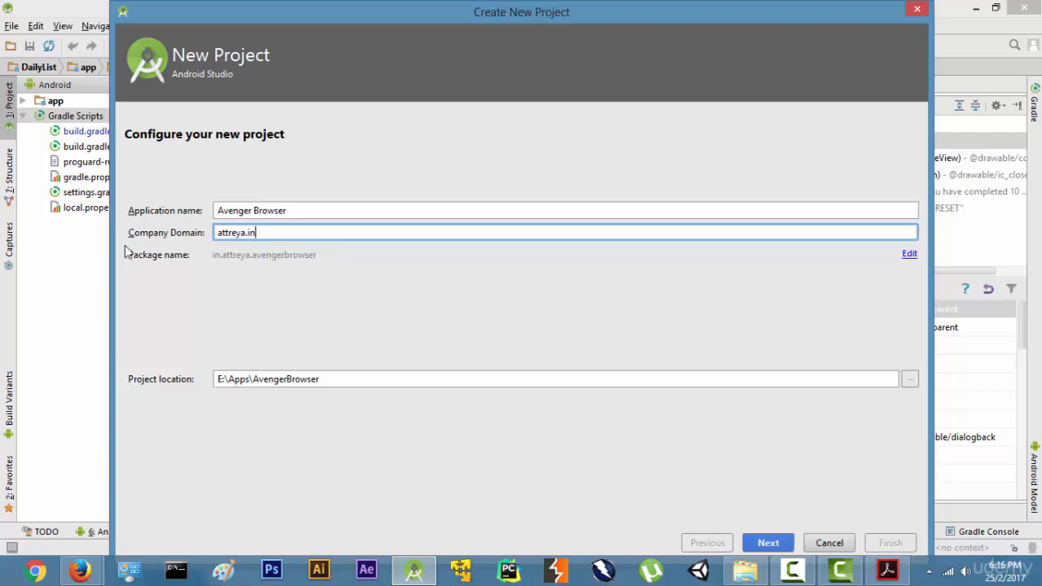
mouse_move(137, 257)
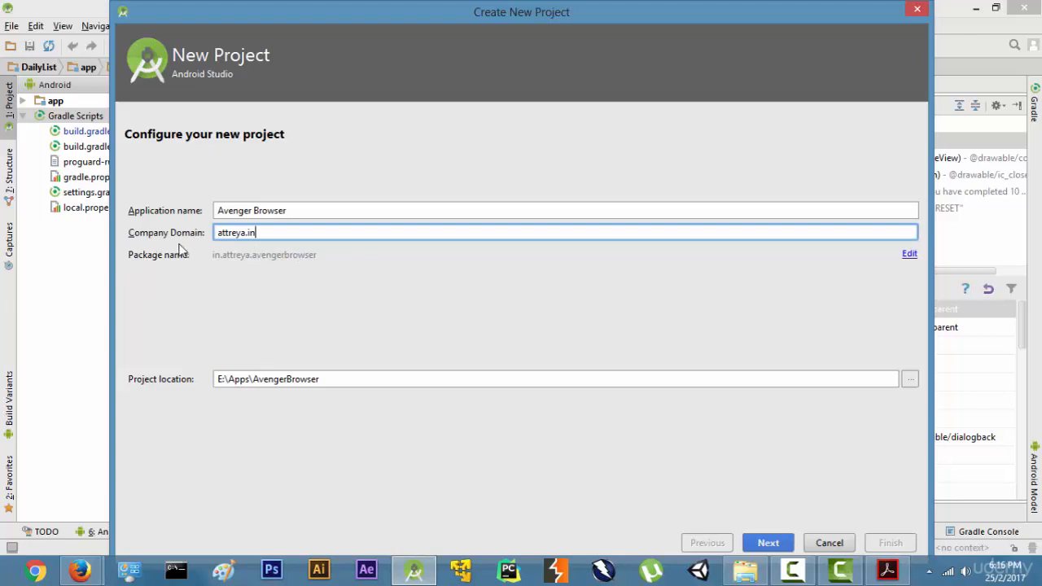
Review the application name and keep the project location E:\Apps\AvengerBrowser
double_click(234, 231)
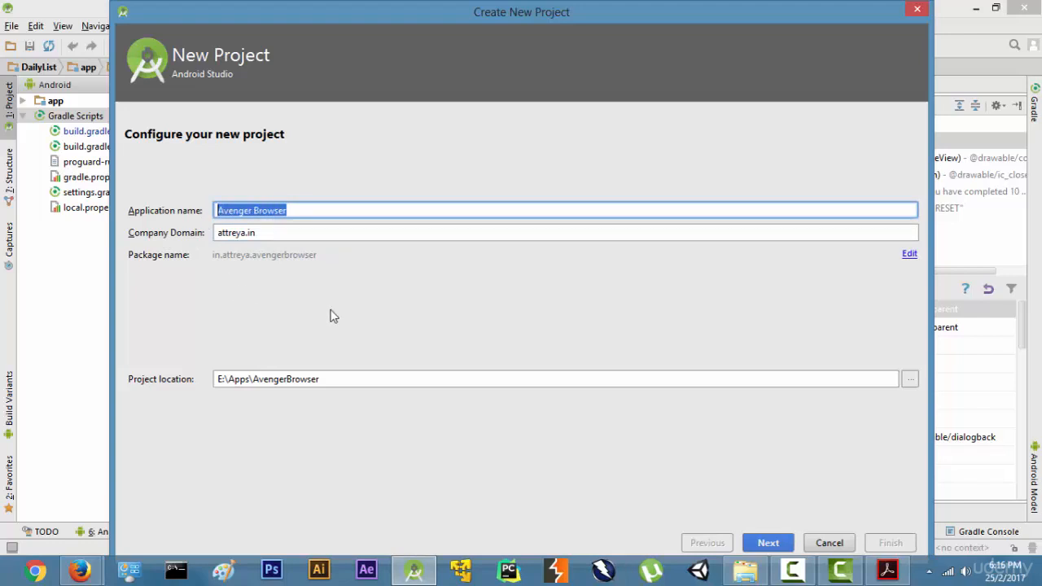
mouse_move(866, 355)
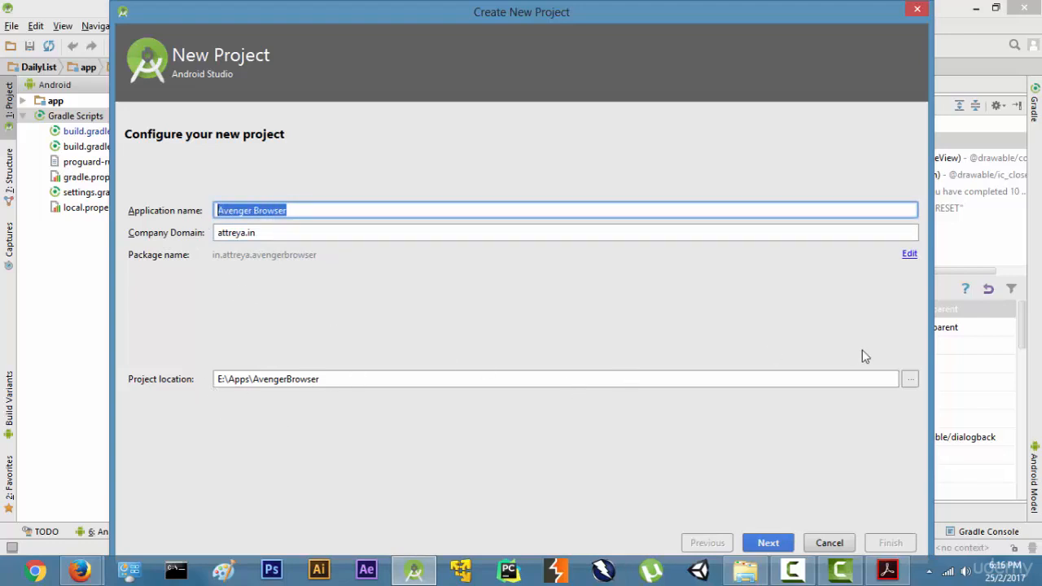
left_click(910, 378)
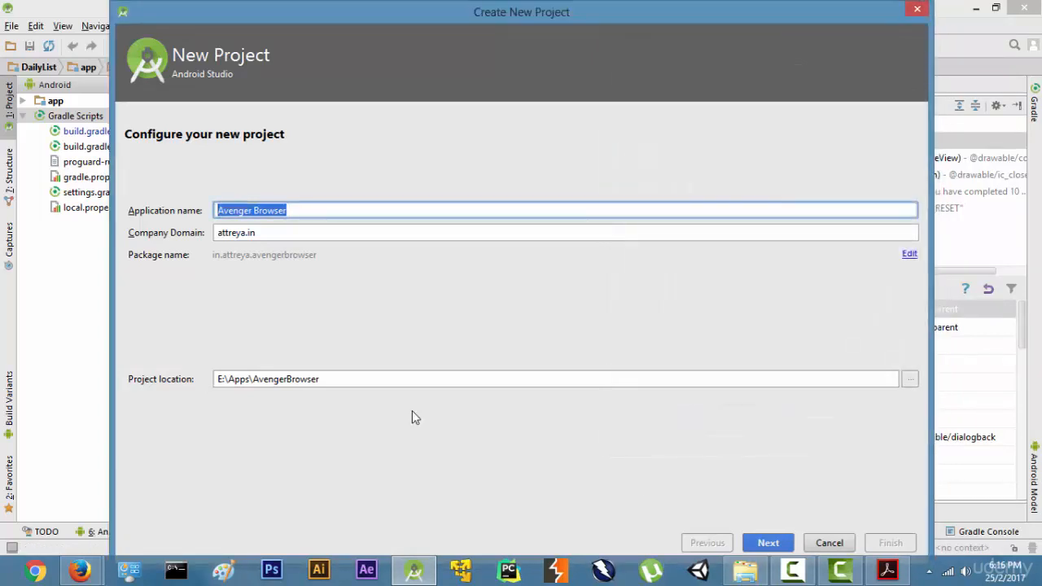
left_click(557, 378)
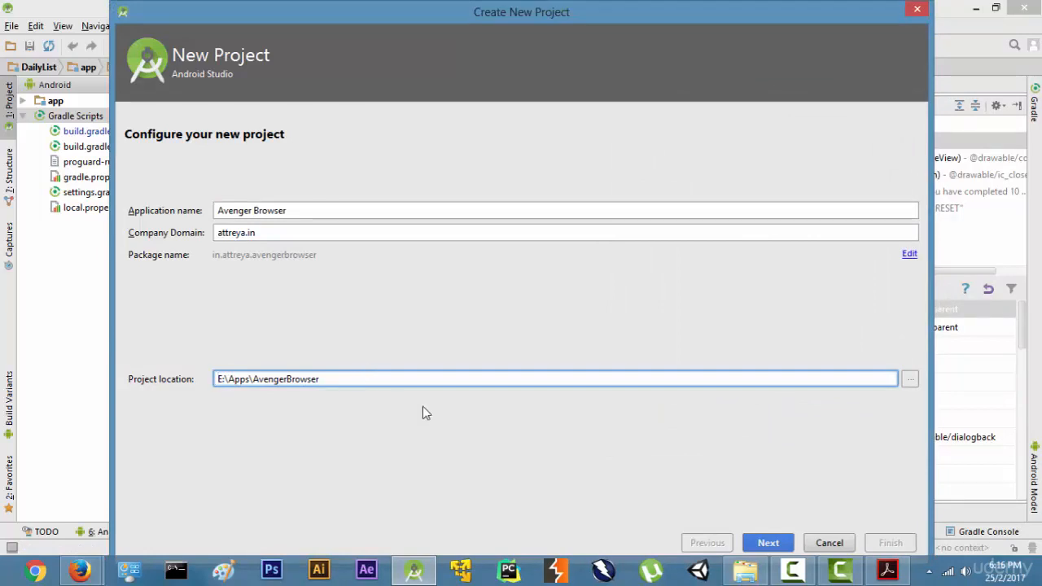
Target Phone and Tablet only (Wear toggled off again) and try minimum SDK API 25
left_click(768, 544)
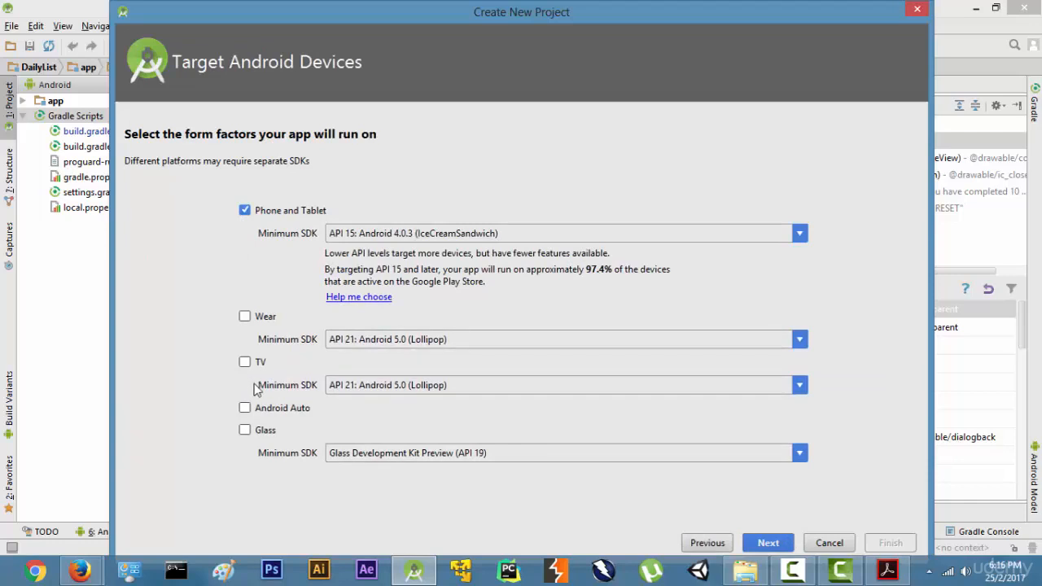
mouse_move(316, 272)
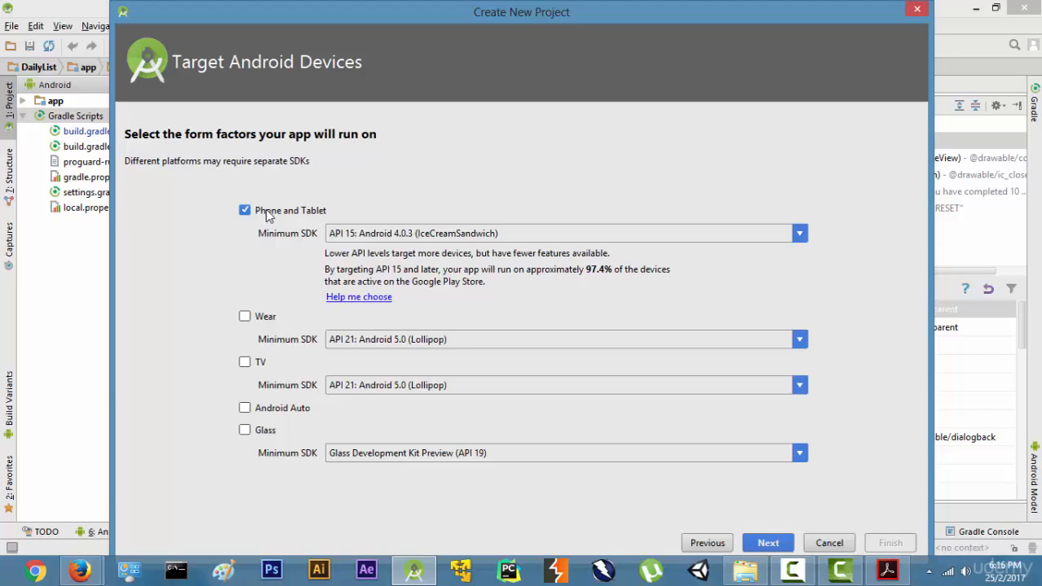
mouse_move(274, 324)
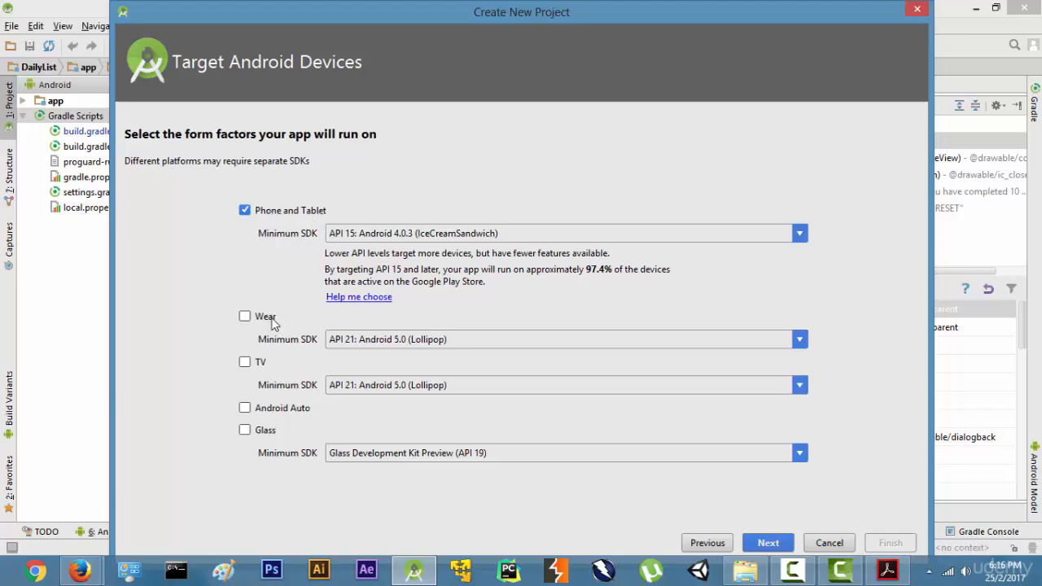
left_click(244, 316)
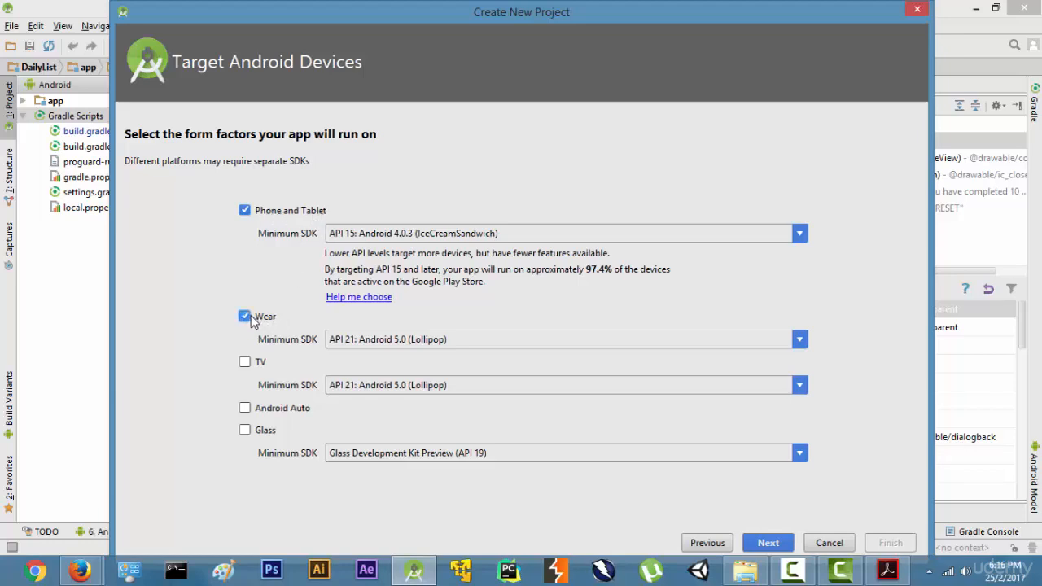
left_click(244, 362)
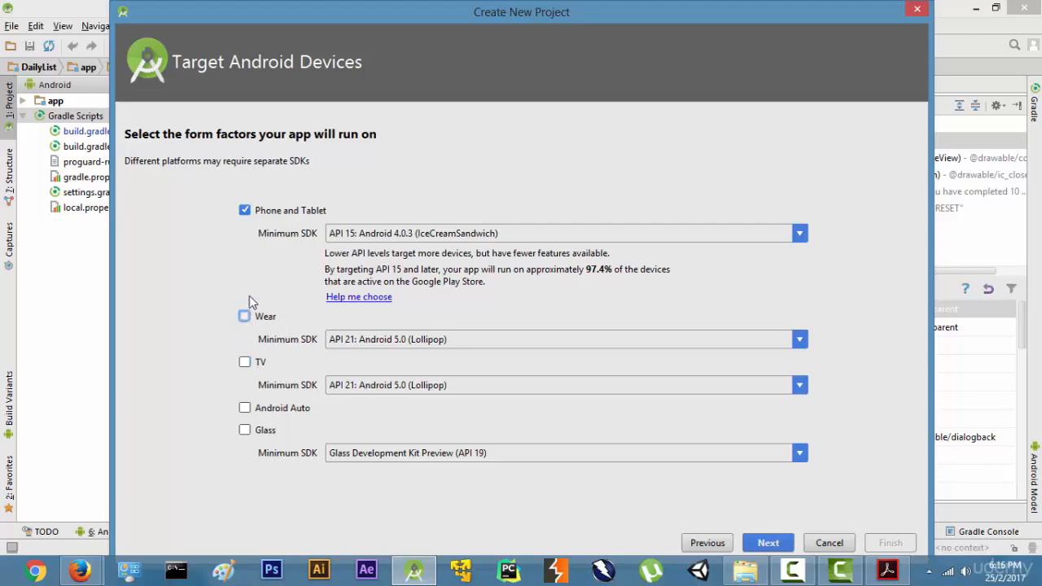
mouse_move(285, 221)
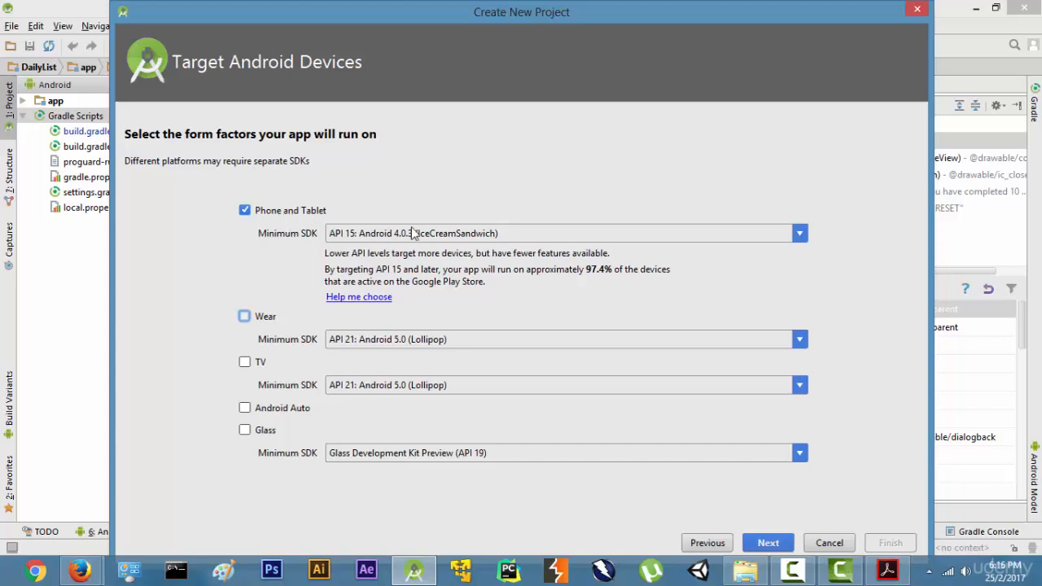
left_click(798, 233)
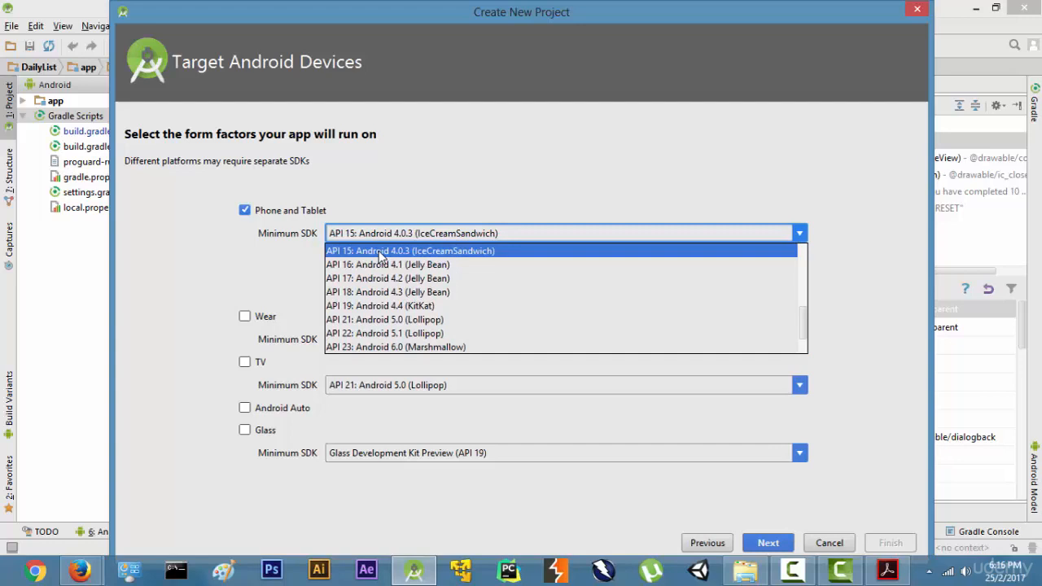
mouse_move(726, 306)
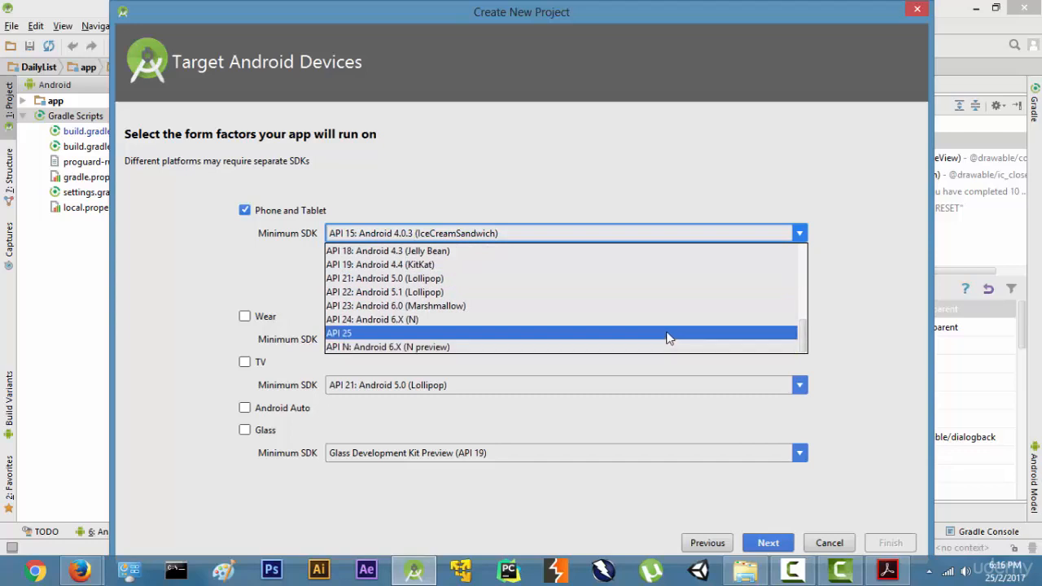
left_click(338, 332)
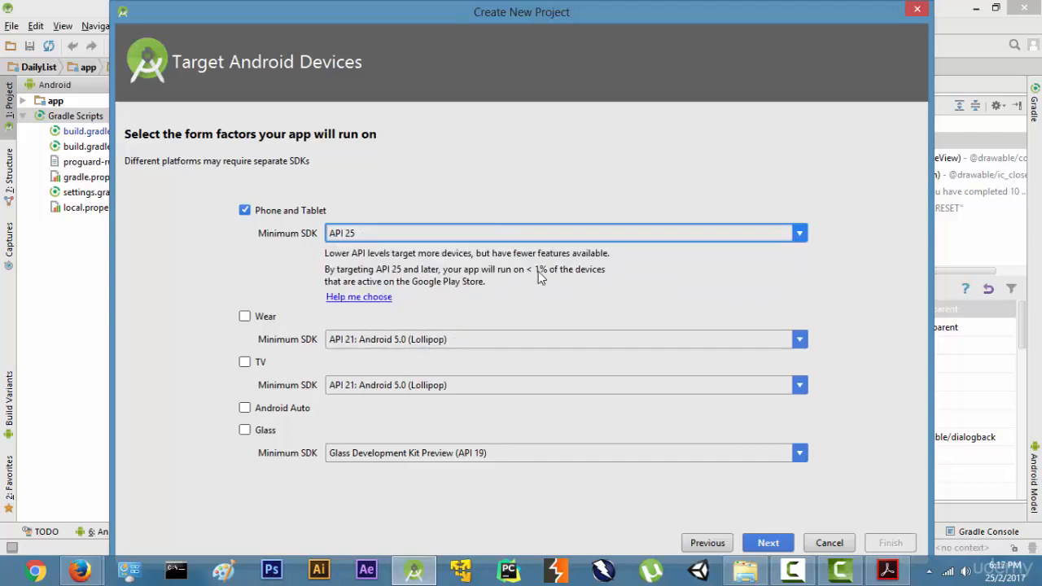
mouse_move(599, 277)
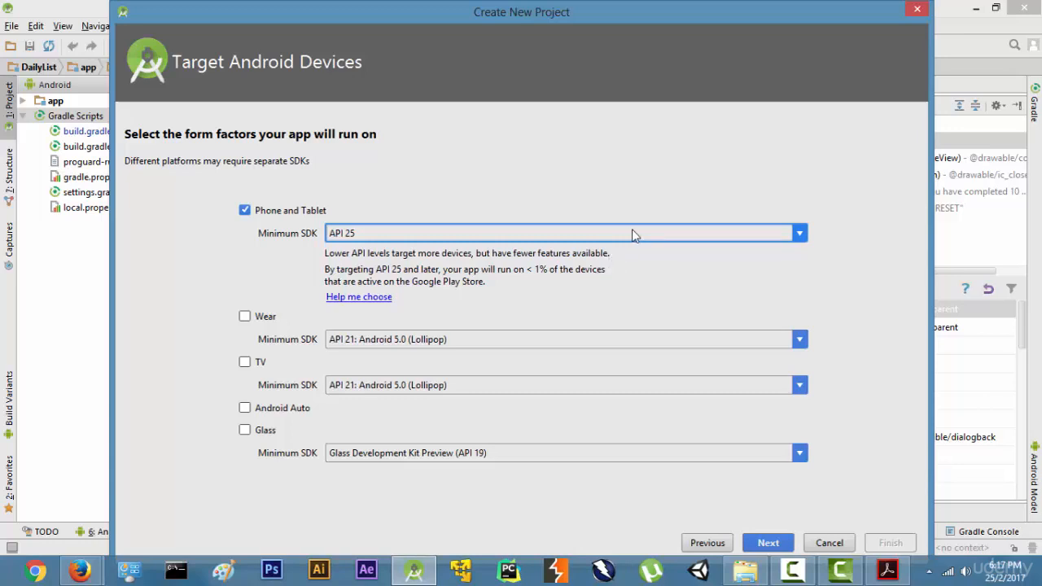
Change the minimum SDK to API 21, then settle on API 15: Android 4.0.3
left_click(798, 233)
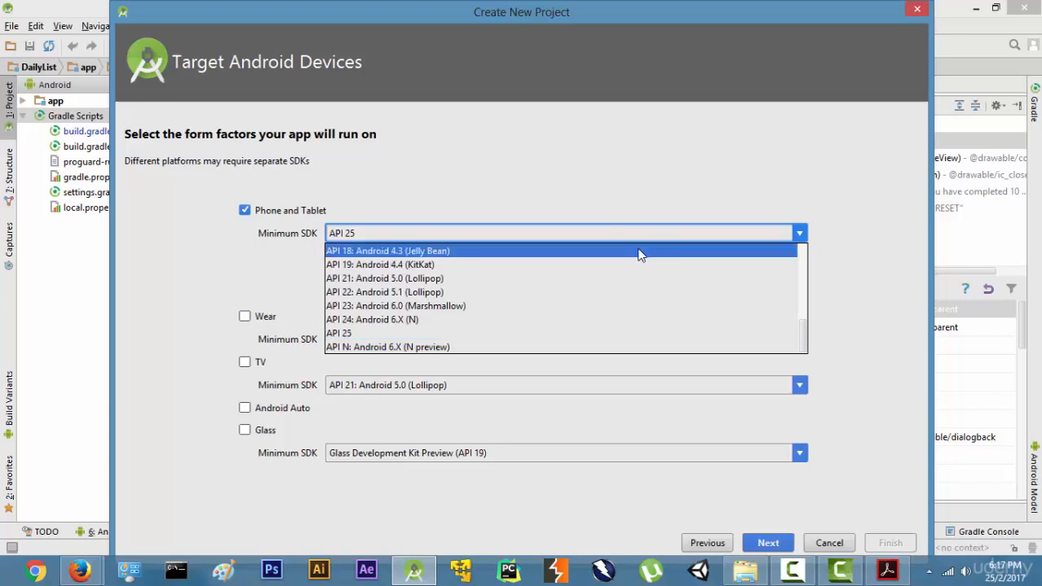
left_click(384, 278)
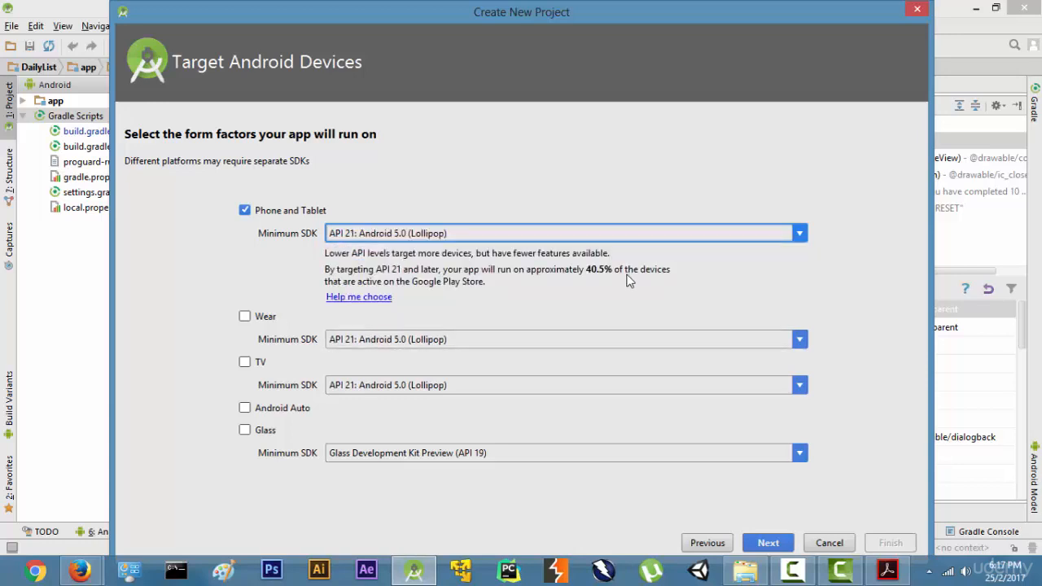
mouse_move(591, 280)
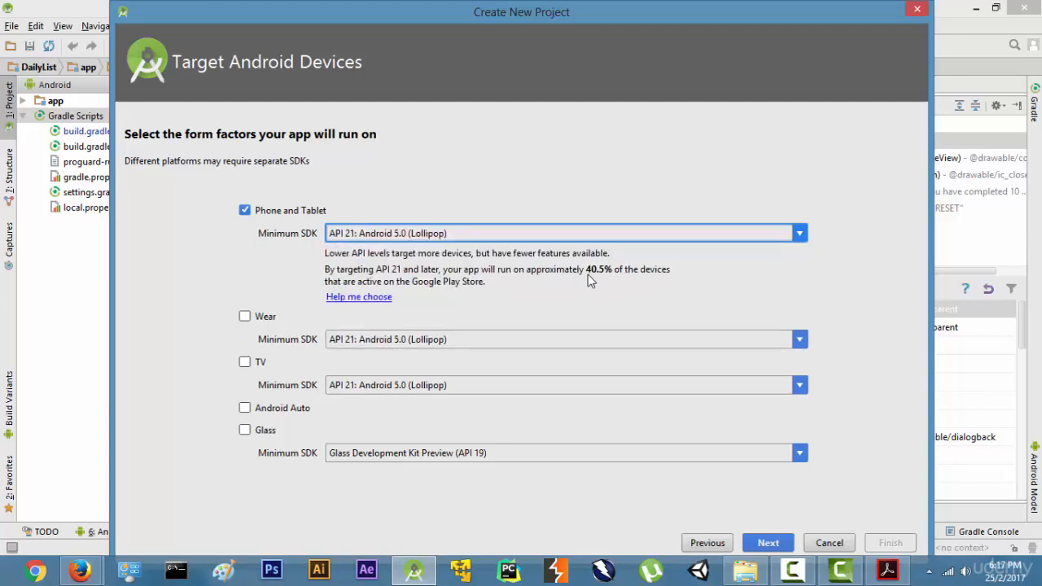
mouse_move(665, 270)
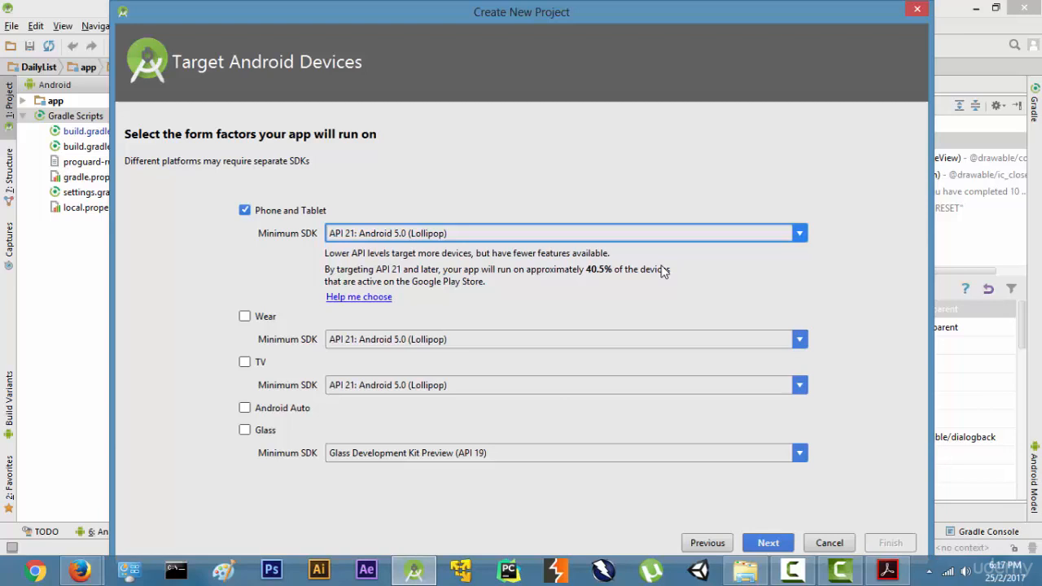
left_click(798, 233)
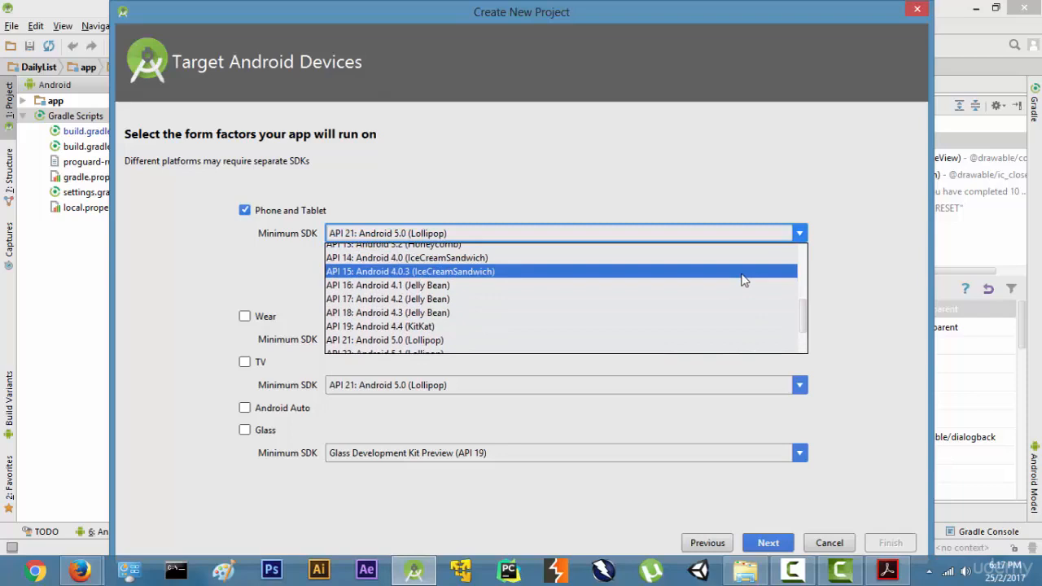
left_click(410, 271)
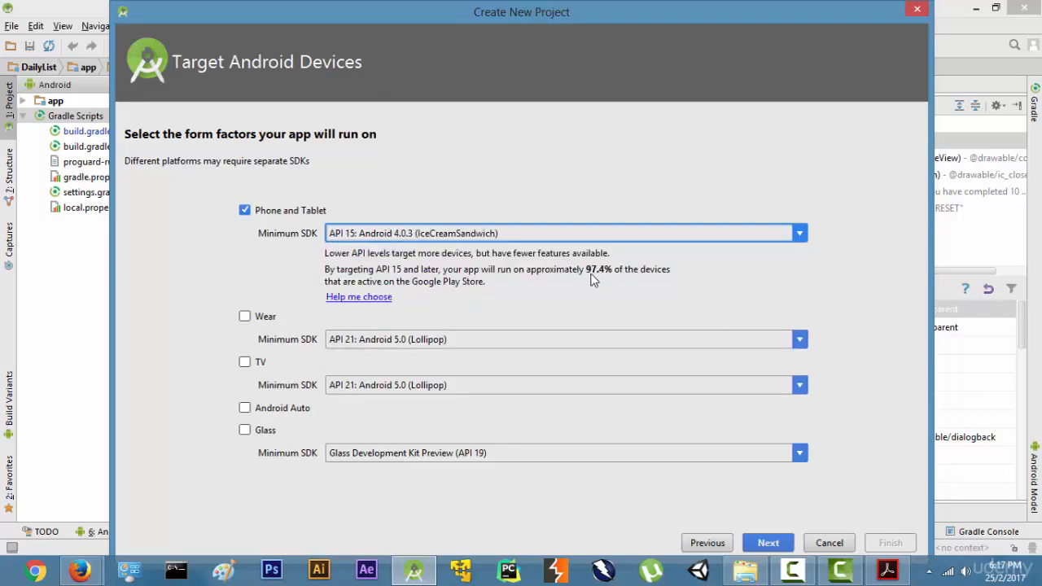
mouse_move(612, 279)
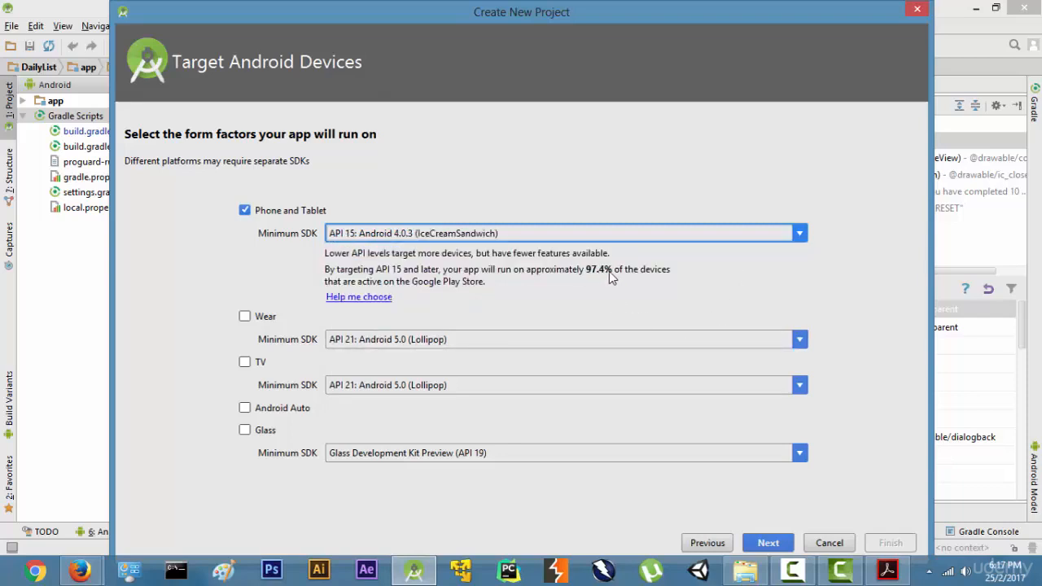
mouse_move(648, 280)
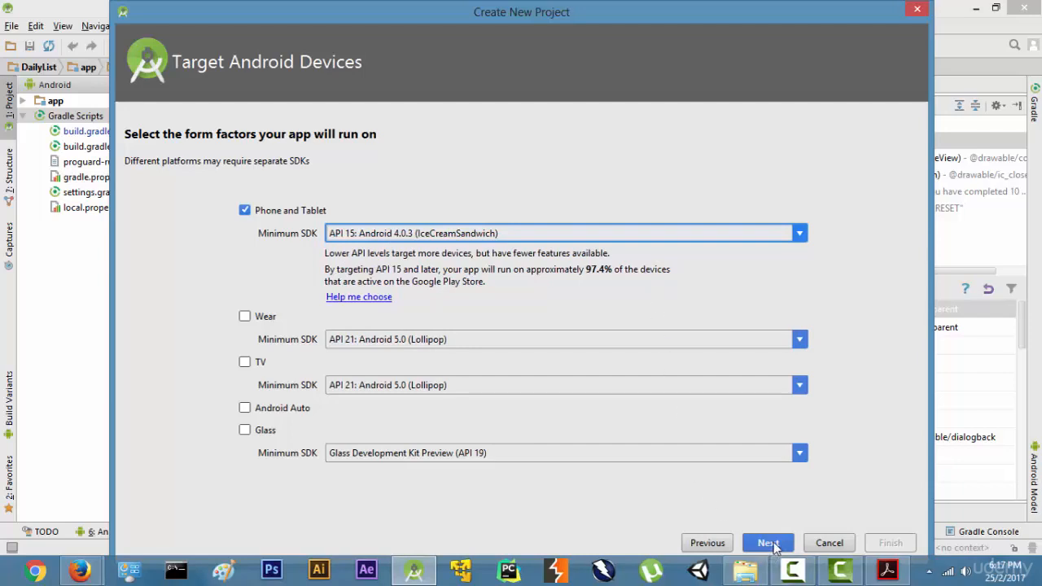
Preview the AdMob and Fullscreen templates and choose Empty Activity
left_click(769, 544)
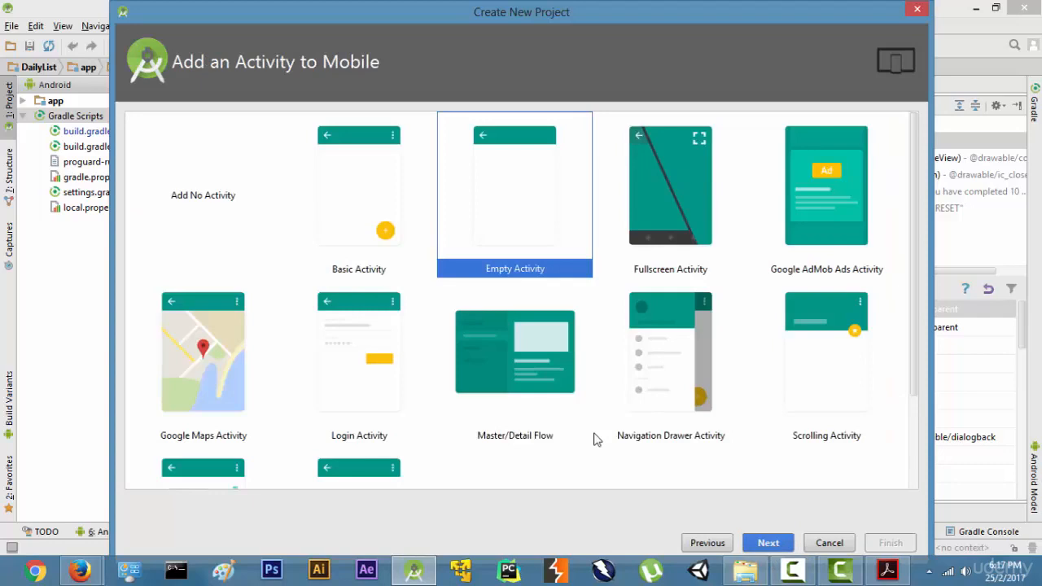
mouse_move(342, 212)
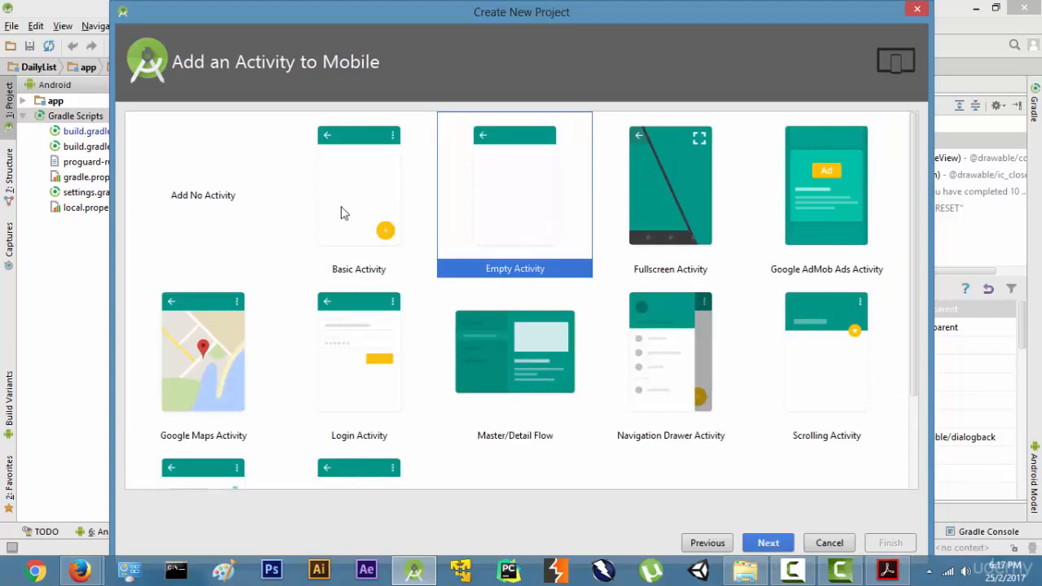
mouse_move(633, 368)
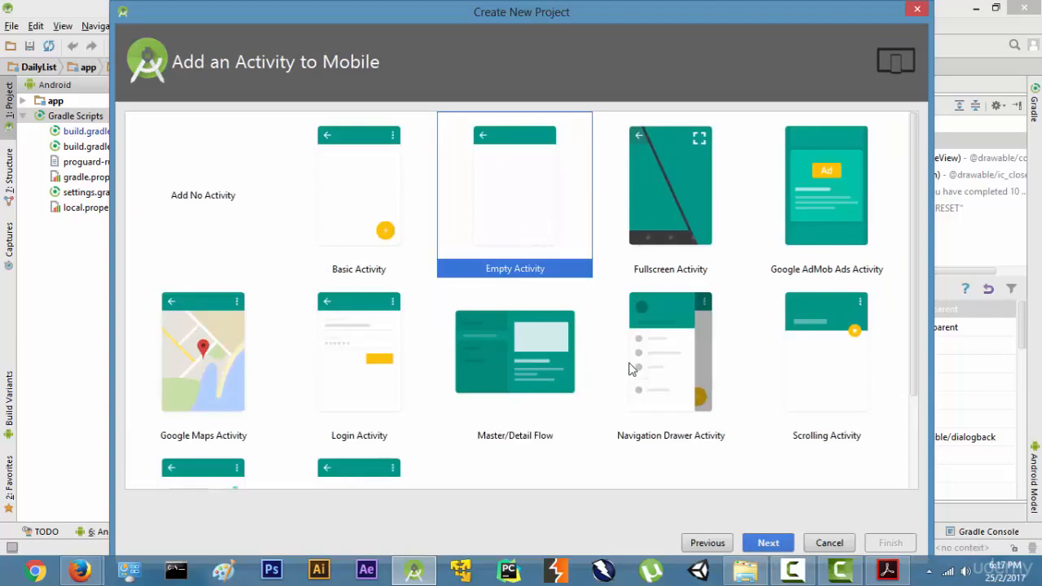
mouse_move(661, 370)
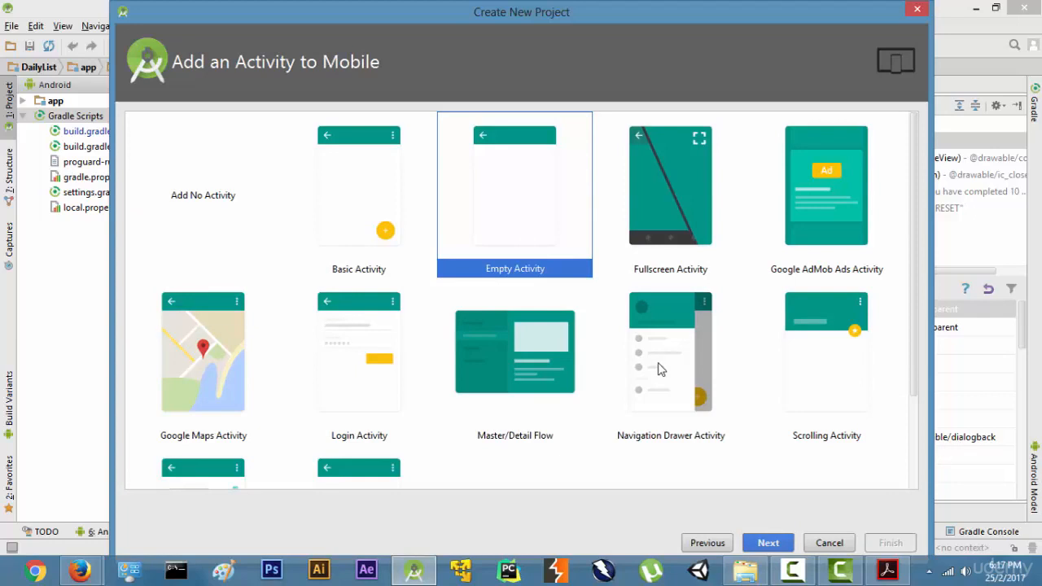
mouse_move(798, 238)
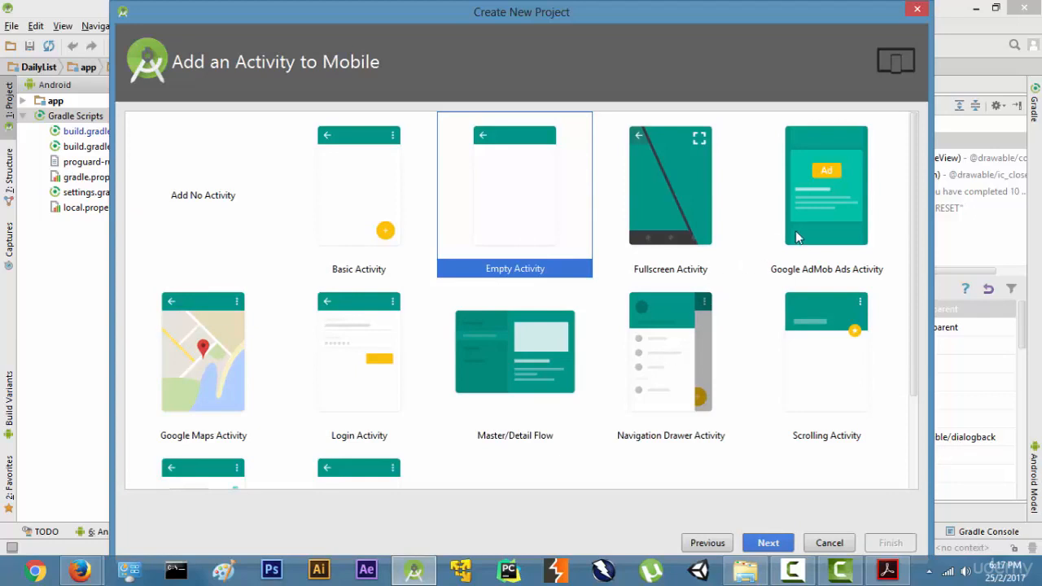
left_click(825, 195)
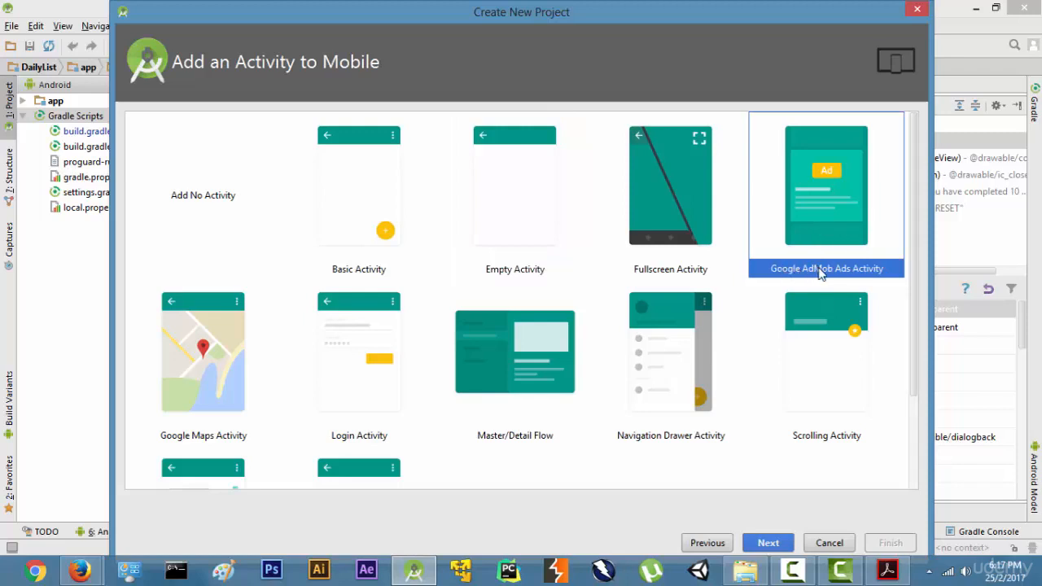
mouse_move(855, 278)
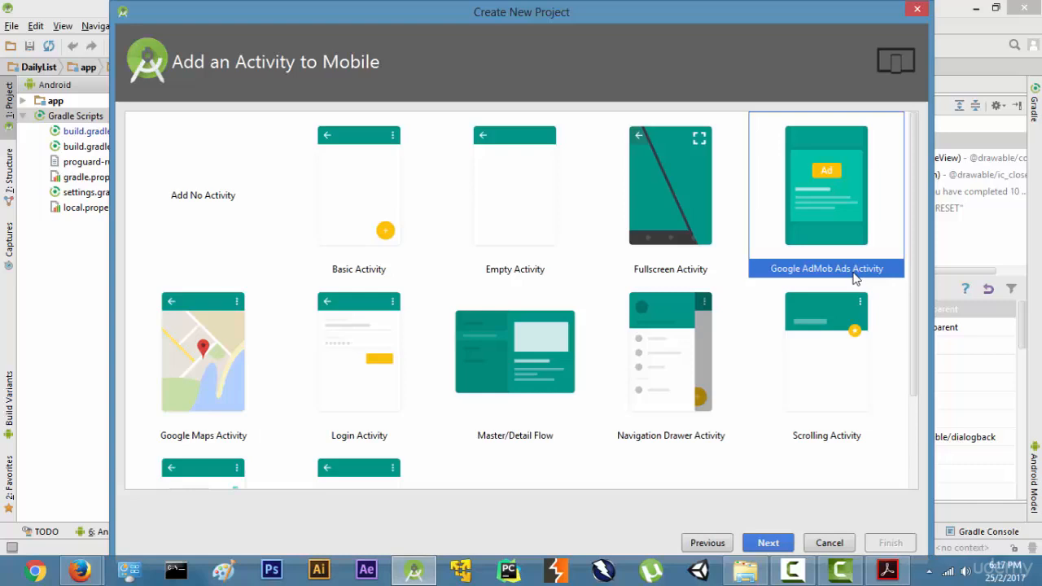
mouse_move(855, 279)
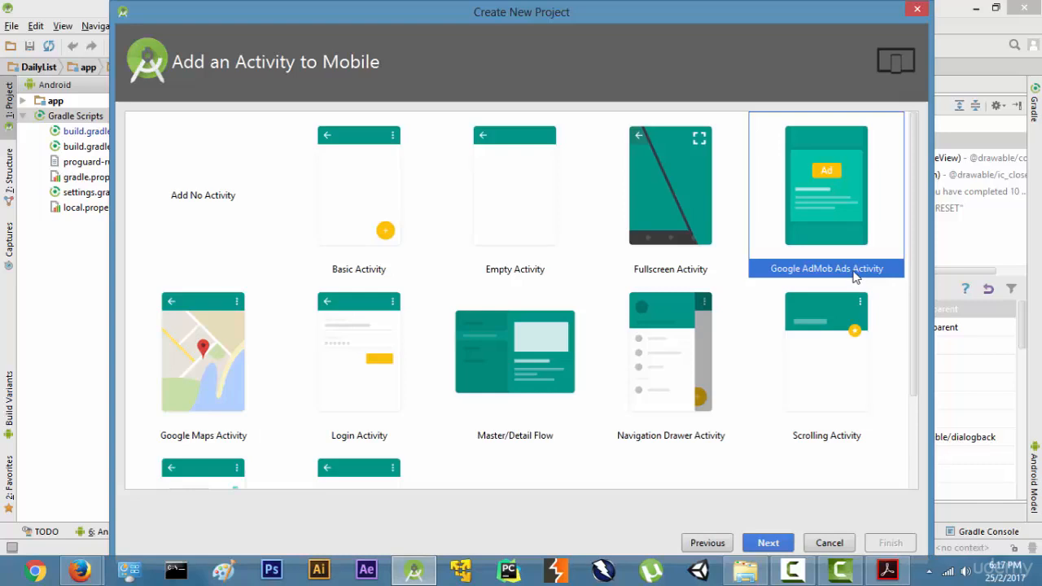
left_click(671, 186)
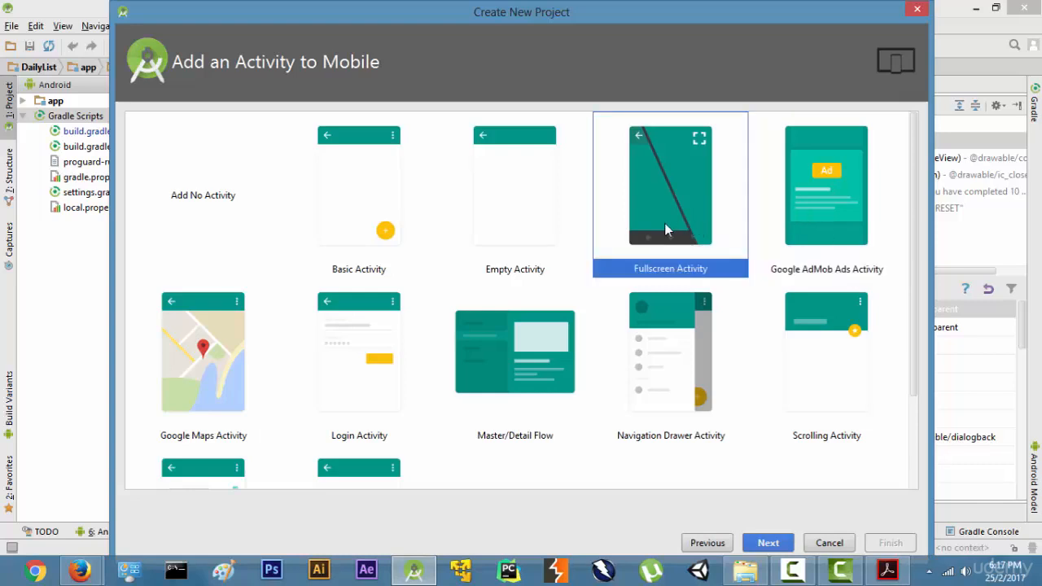
left_click(515, 195)
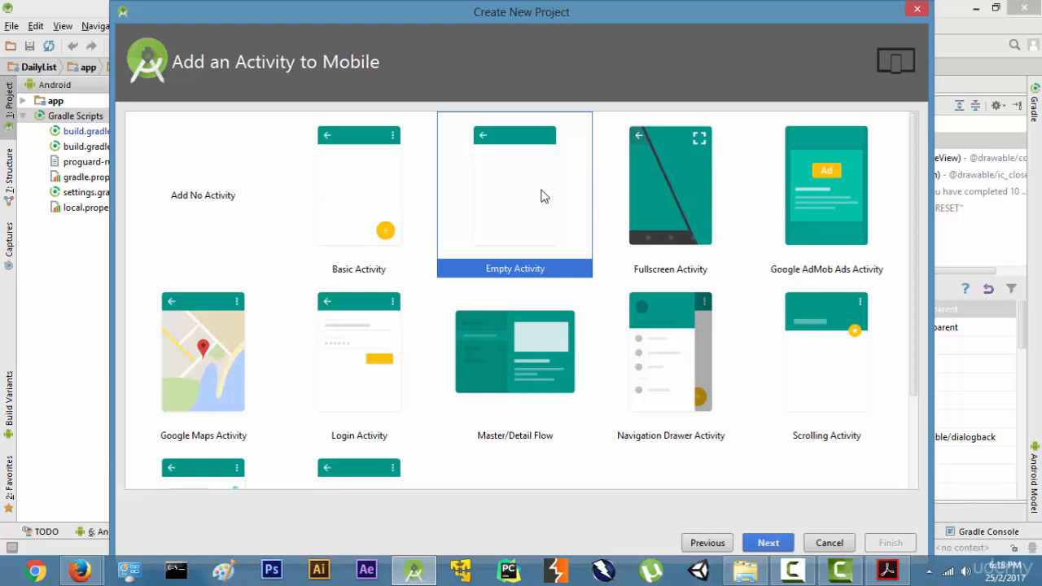
mouse_move(749, 538)
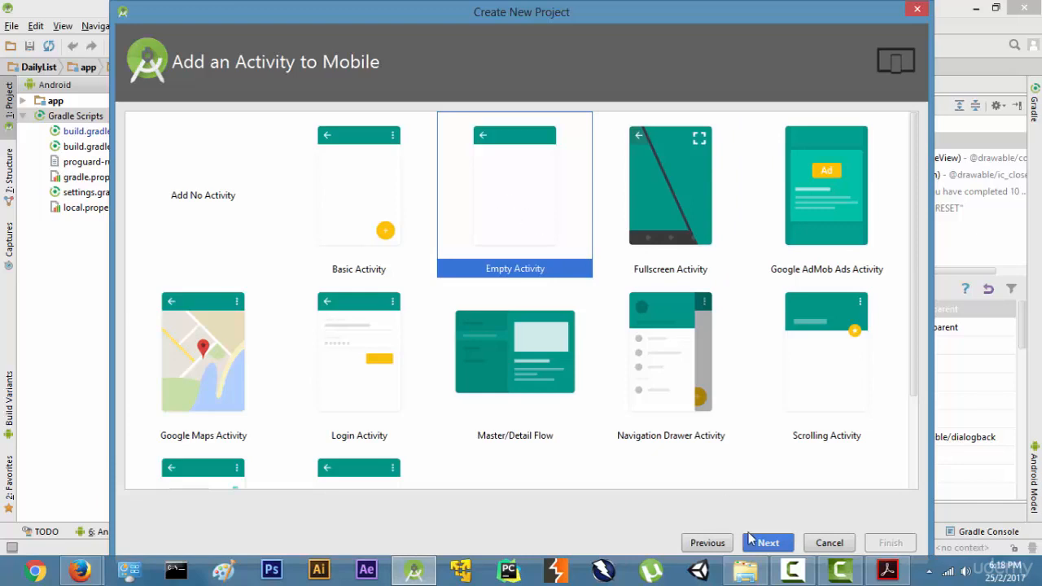
Keep activity MainActivity with layout activity_main and finish creating the project
left_click(767, 544)
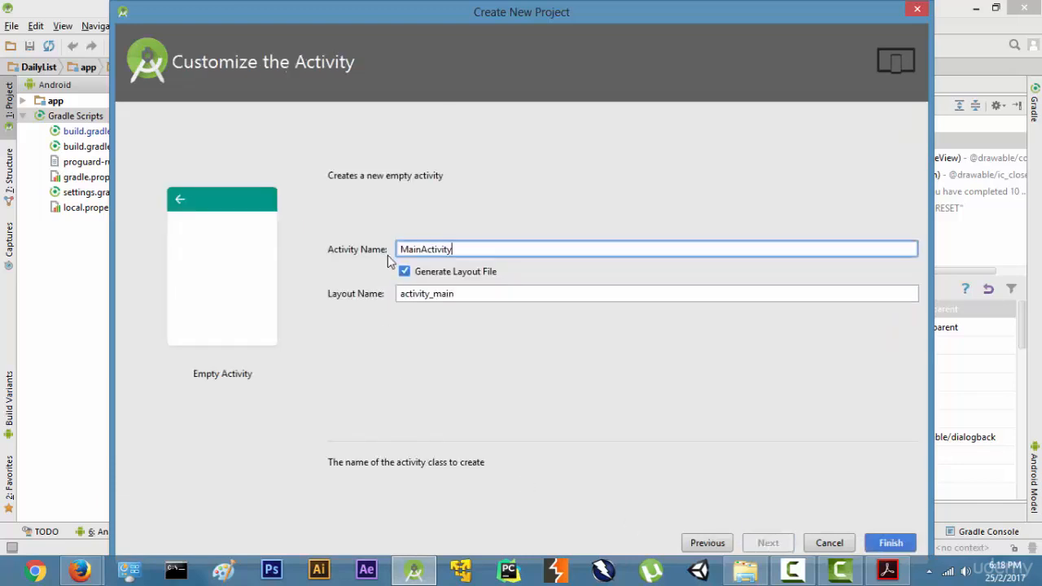
left_click(658, 294)
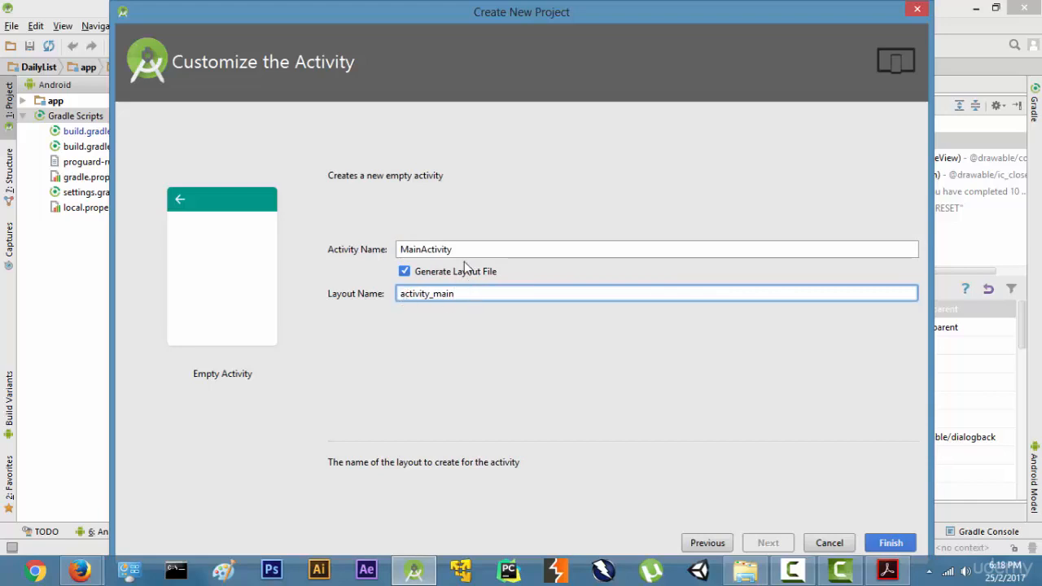
double_click(443, 293)
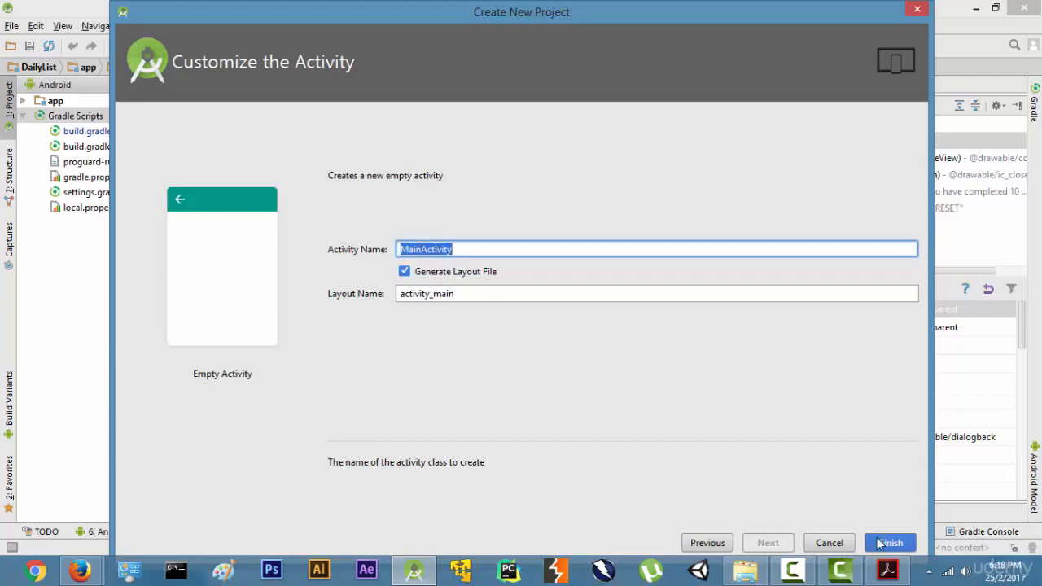
left_click(890, 544)
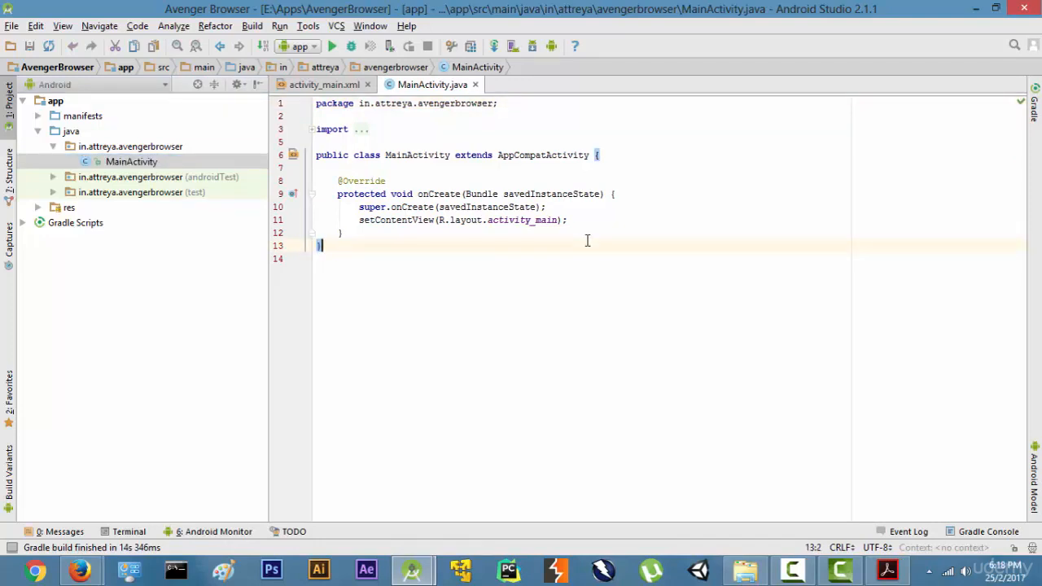
mouse_move(576, 560)
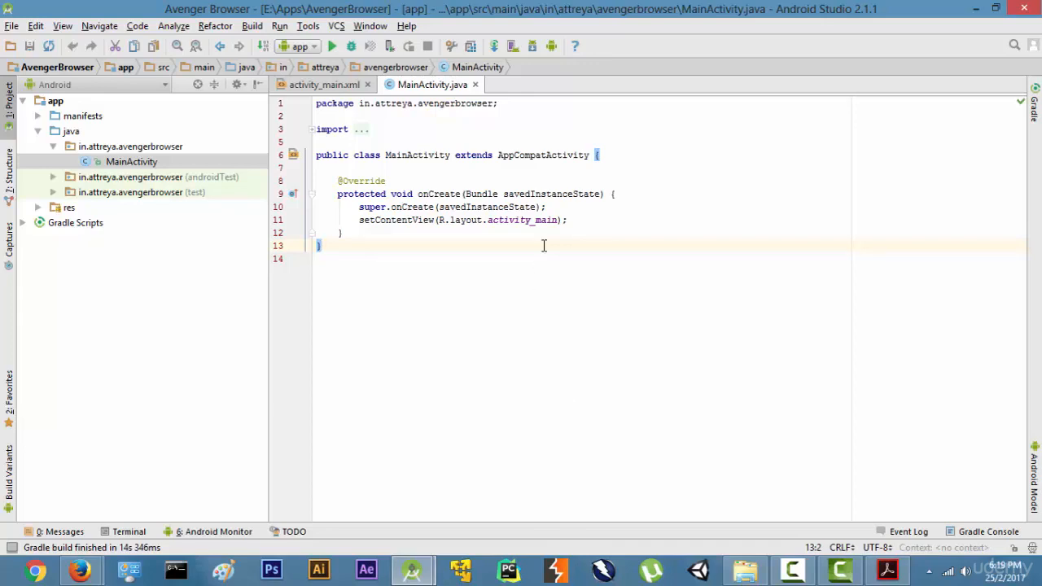
mouse_move(466, 241)
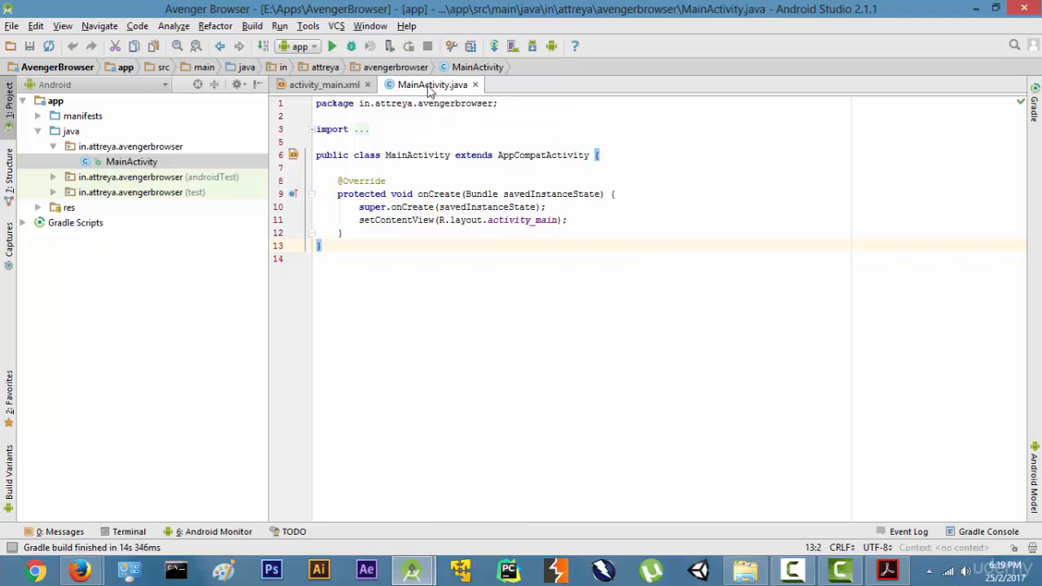
mouse_move(424, 93)
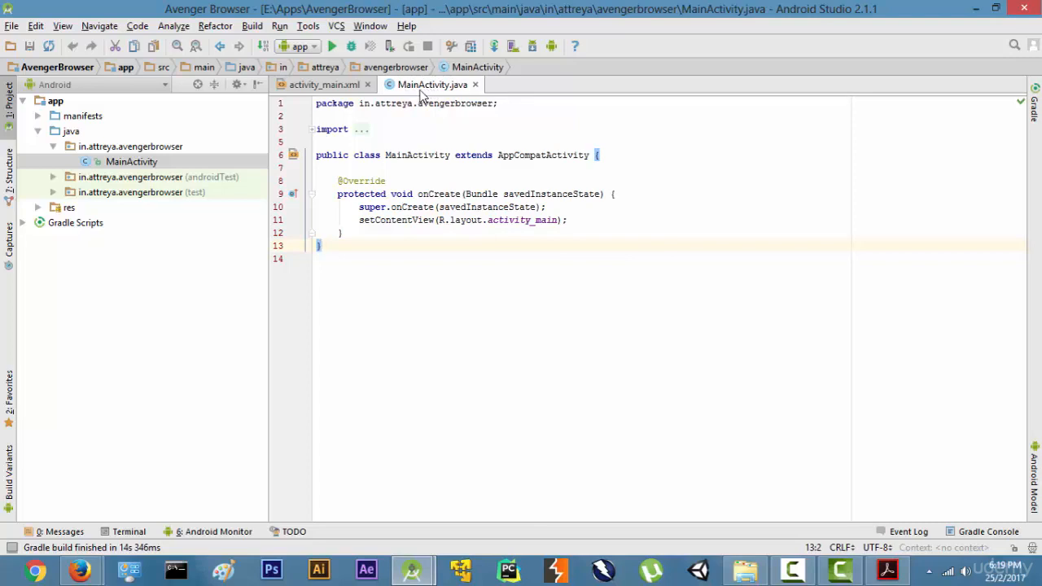
Glance at MainActivity.java, return to activity_main.xml and select all its XML
left_click(324, 85)
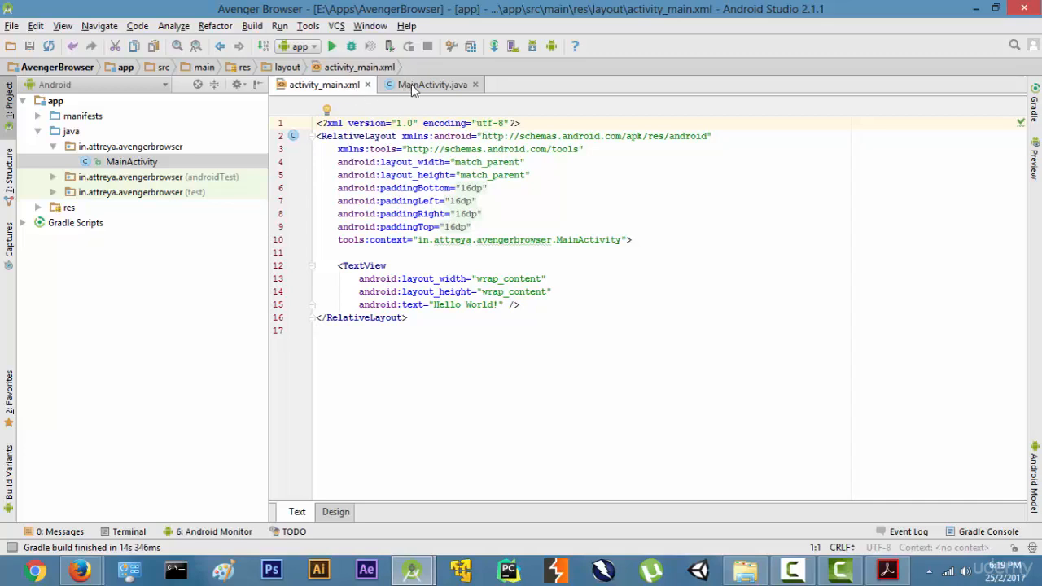
left_click(433, 85)
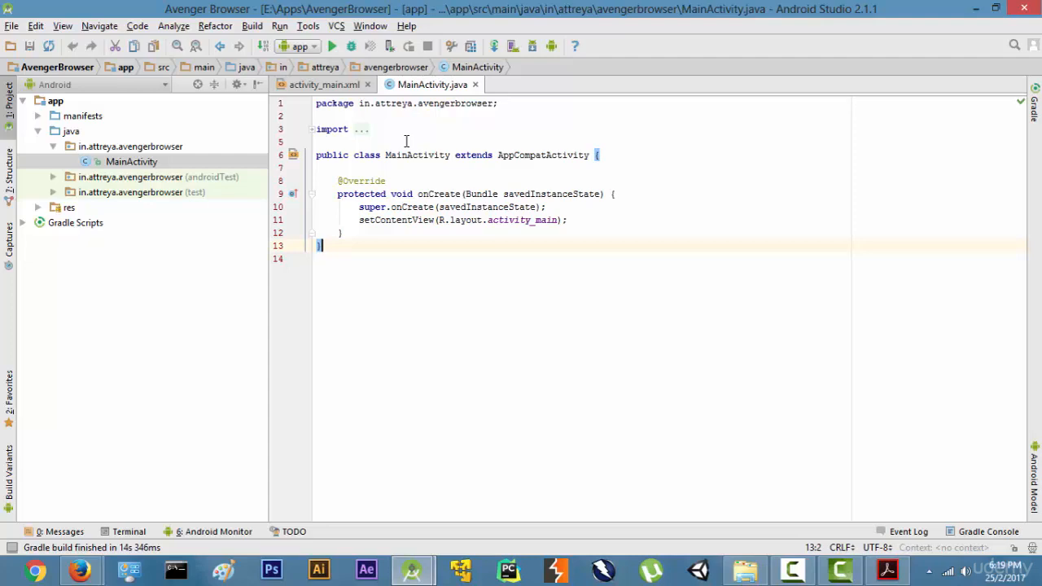
mouse_move(350, 78)
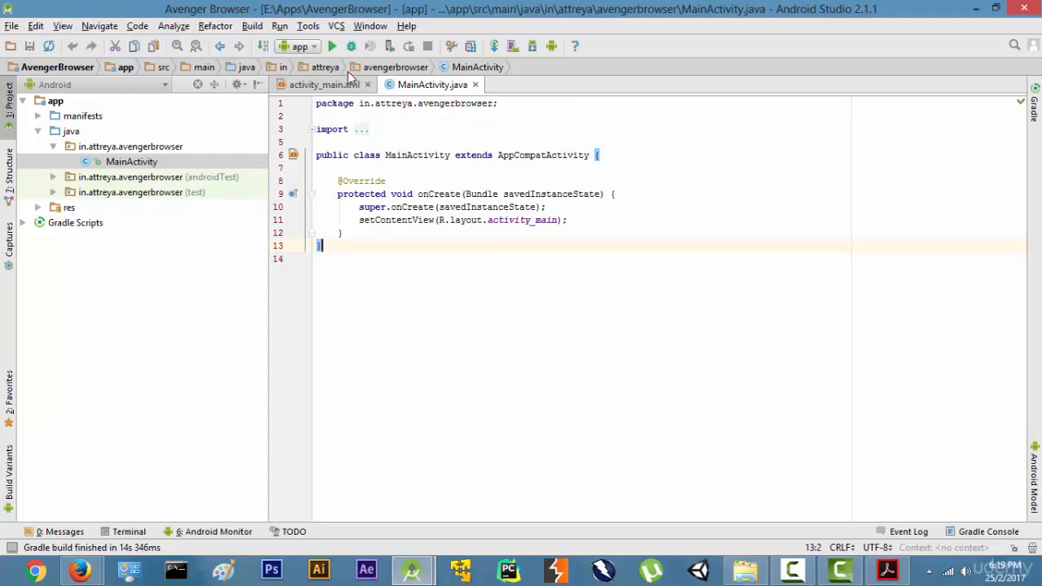
mouse_move(388, 202)
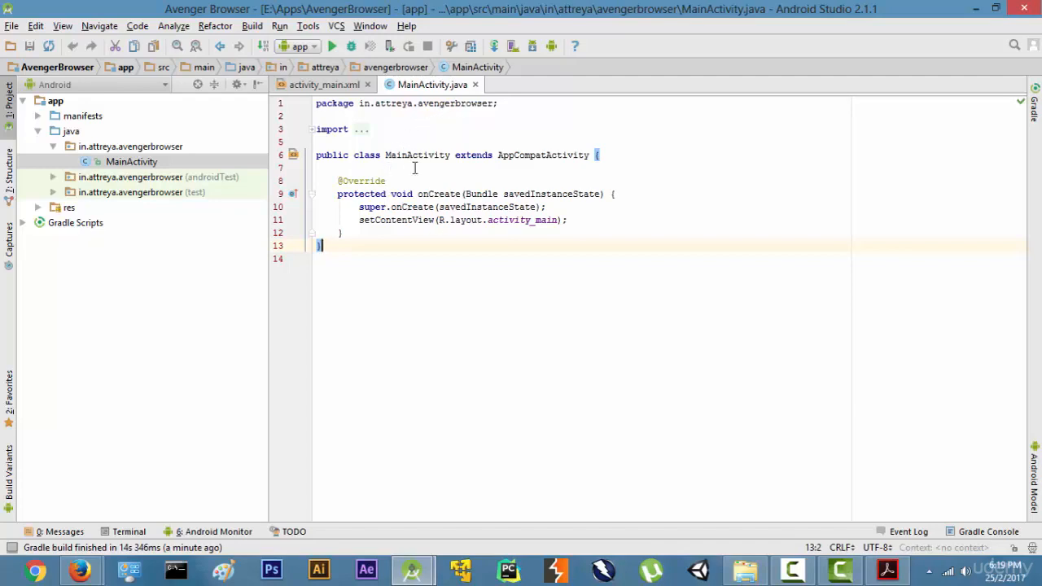
left_click(324, 84)
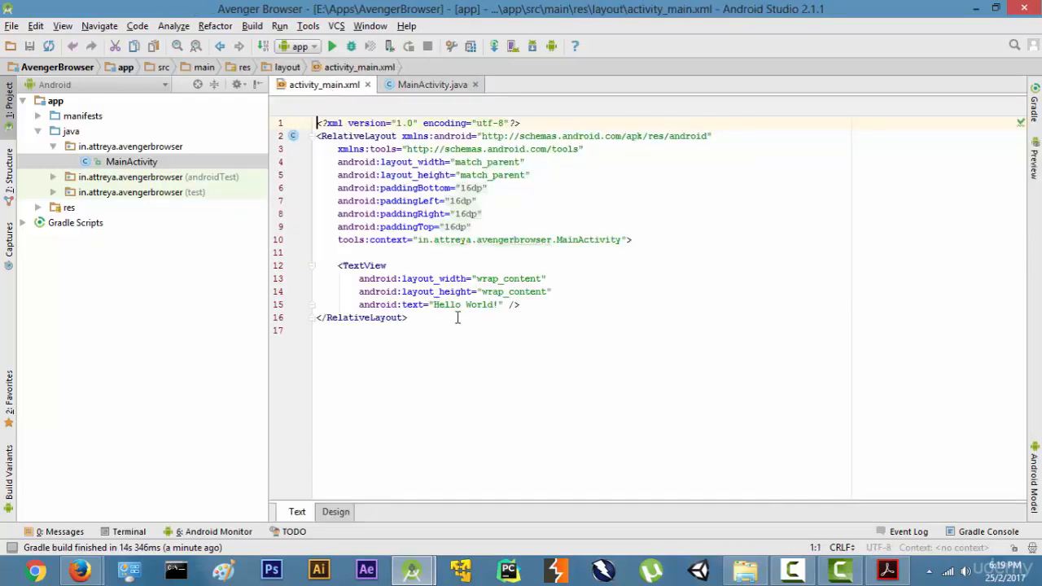
key("ctrl+a")
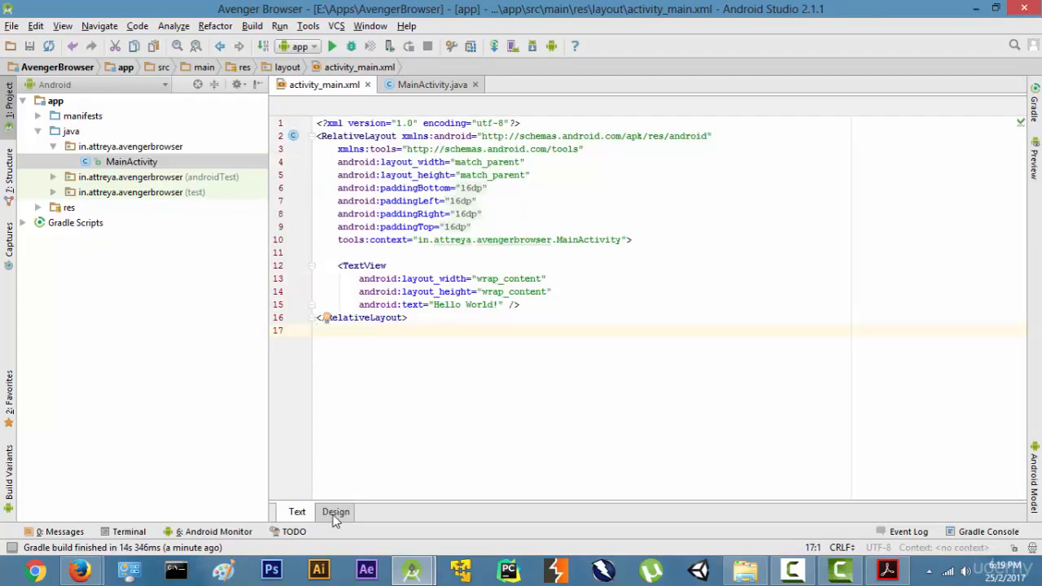
Switch activity_main to the visual designer and lower the preview API level to 23
left_click(335, 511)
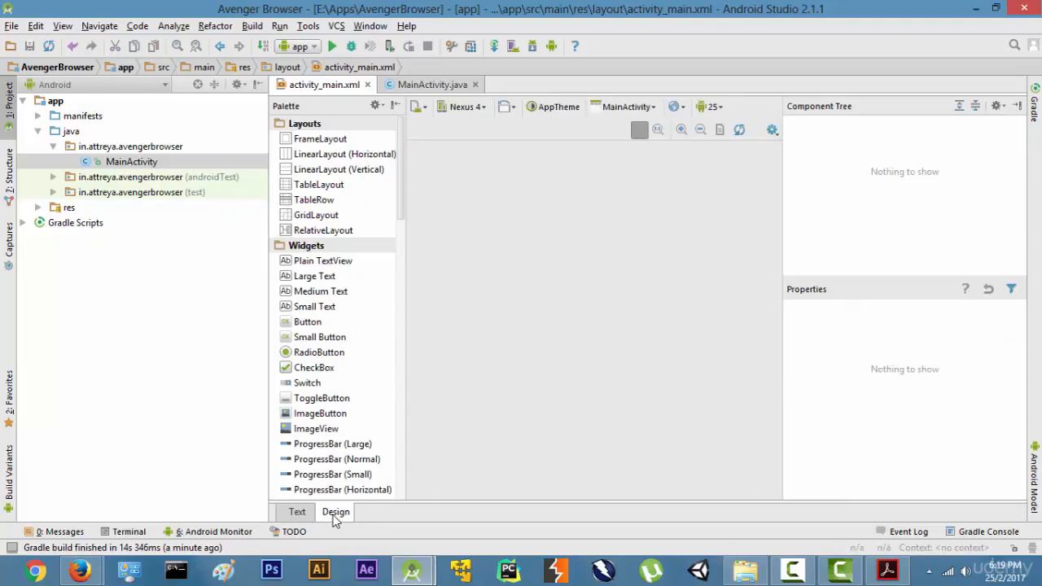
mouse_move(562, 313)
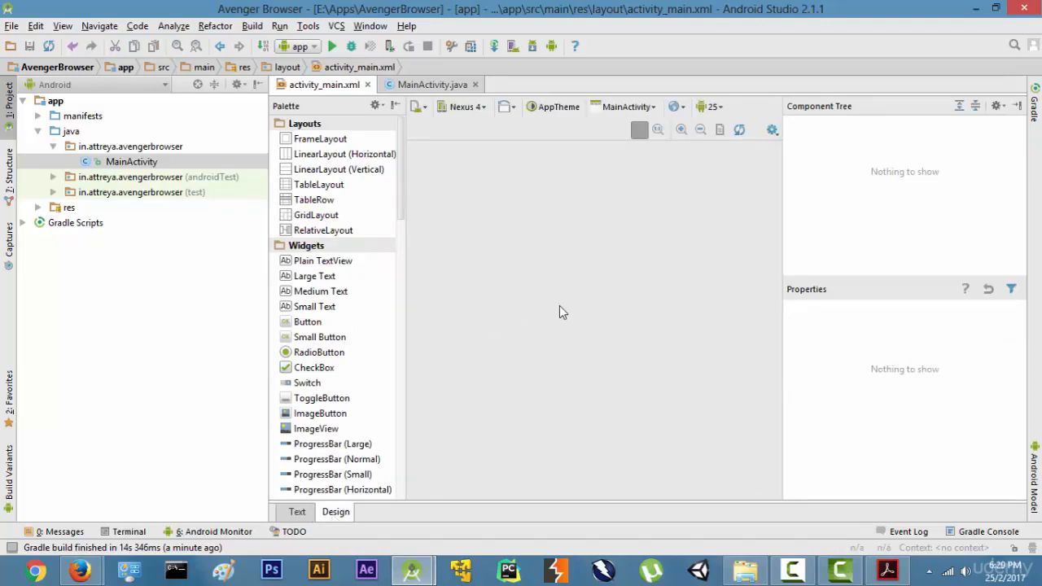
mouse_move(710, 107)
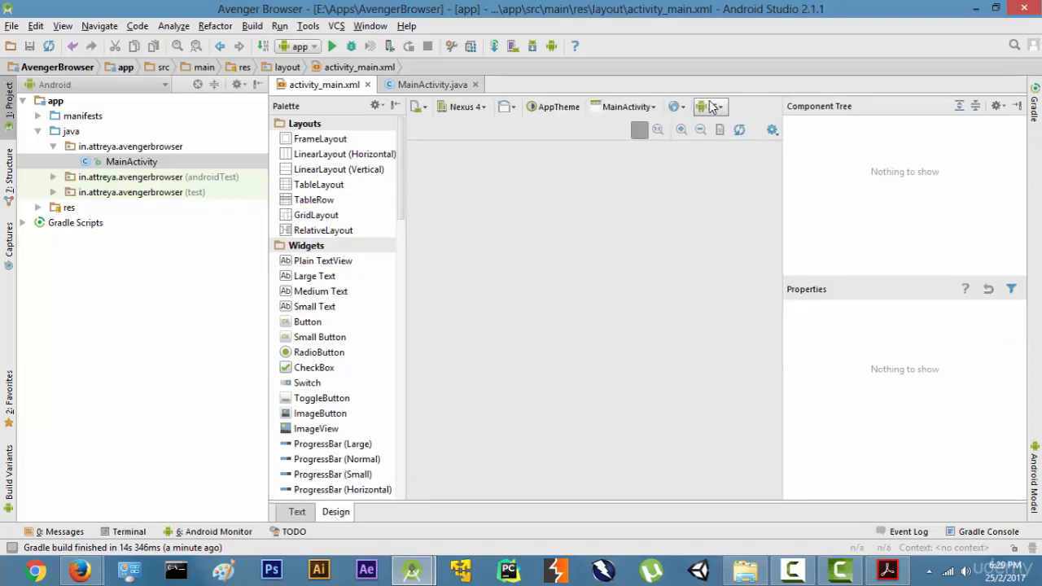
left_click(710, 107)
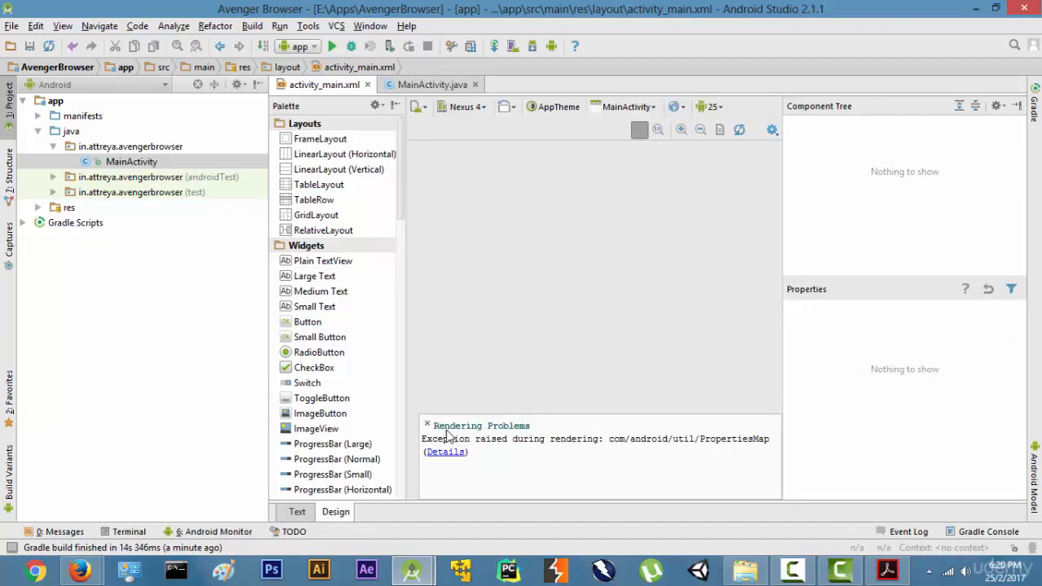
mouse_move(723, 111)
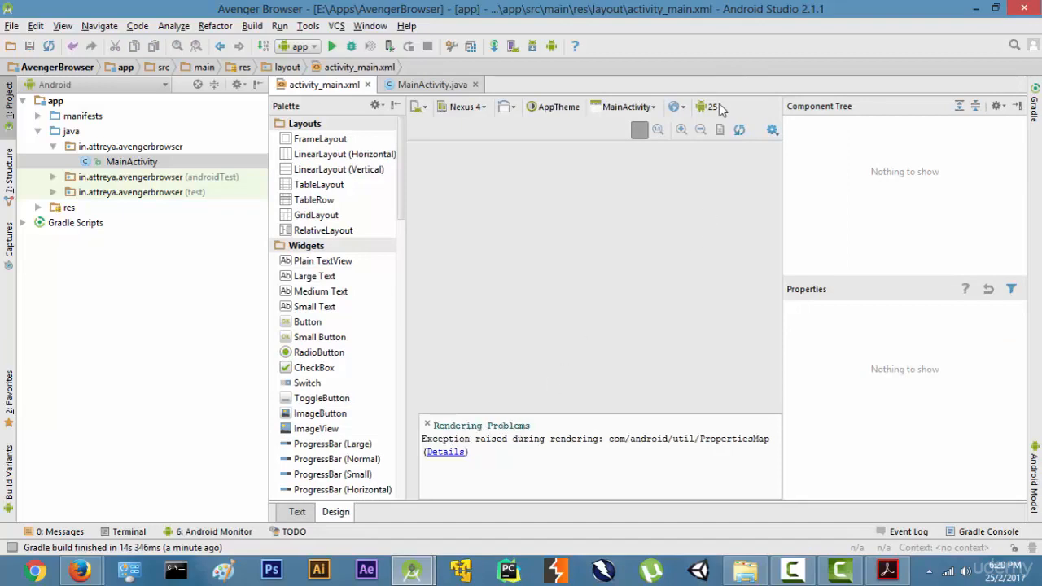
mouse_move(723, 202)
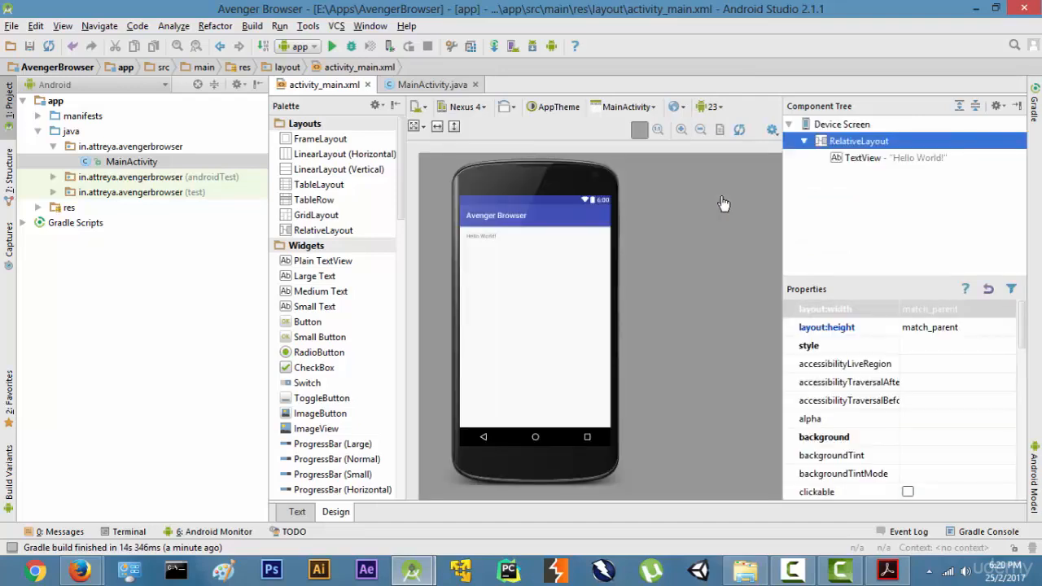
mouse_move(522, 232)
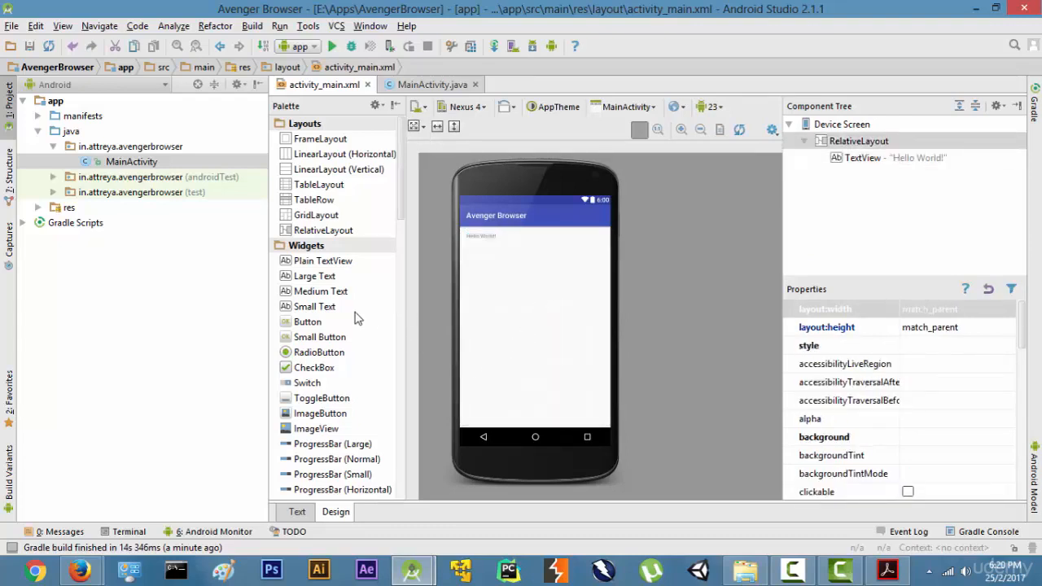
Drag a Button from the Palette to the preview centre, snapping to centerHorizontal and centerVertical
left_click_drag(308, 322, 536, 325)
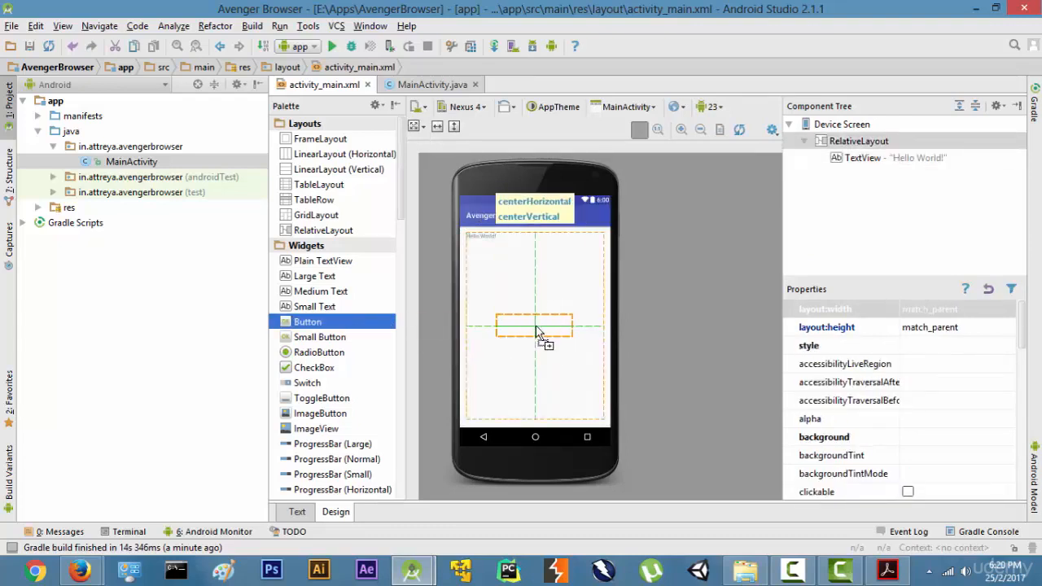
left_click_drag(307, 321, 534, 325)
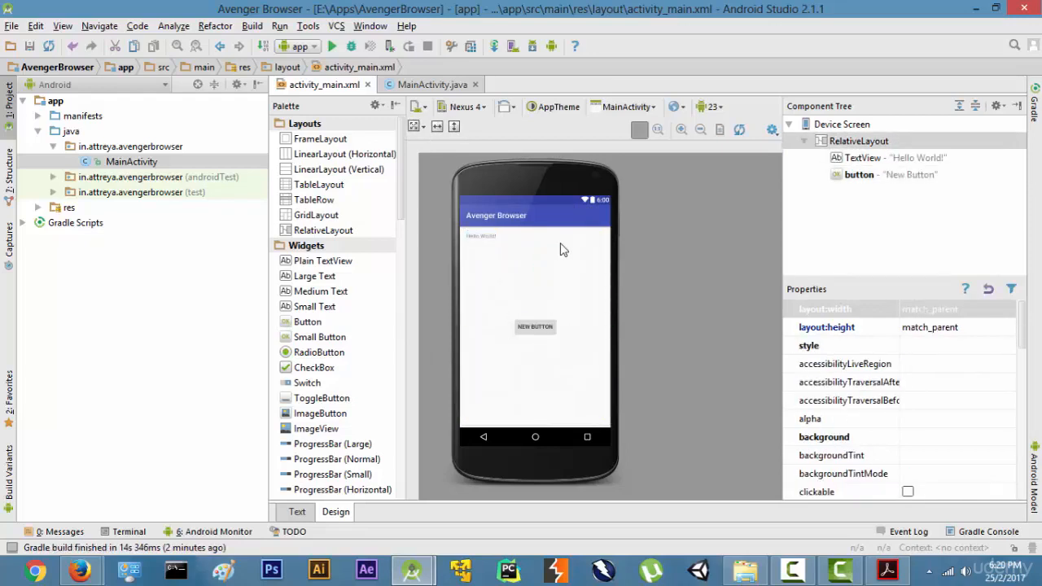
mouse_move(498, 244)
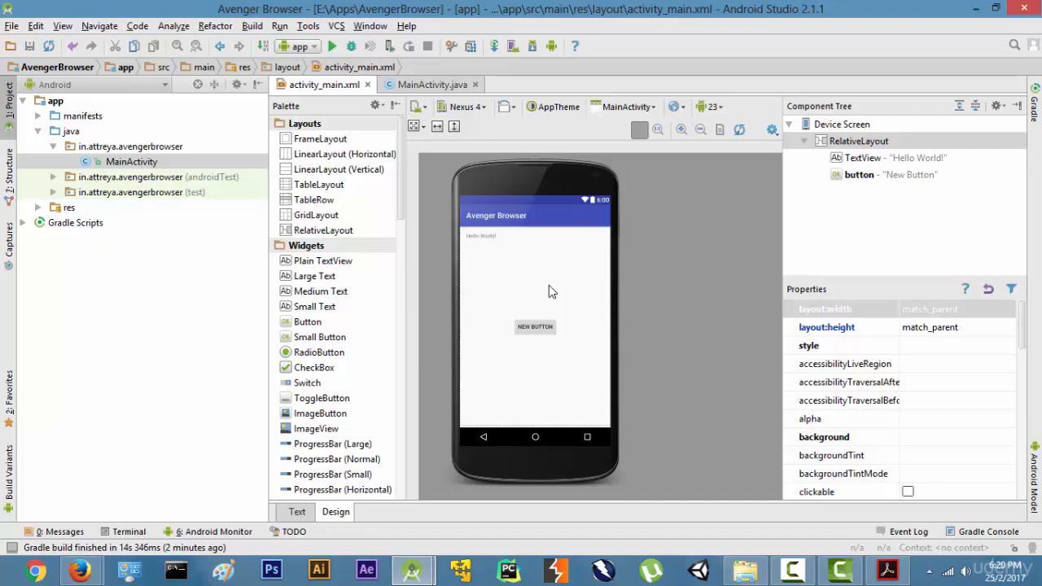
mouse_move(544, 296)
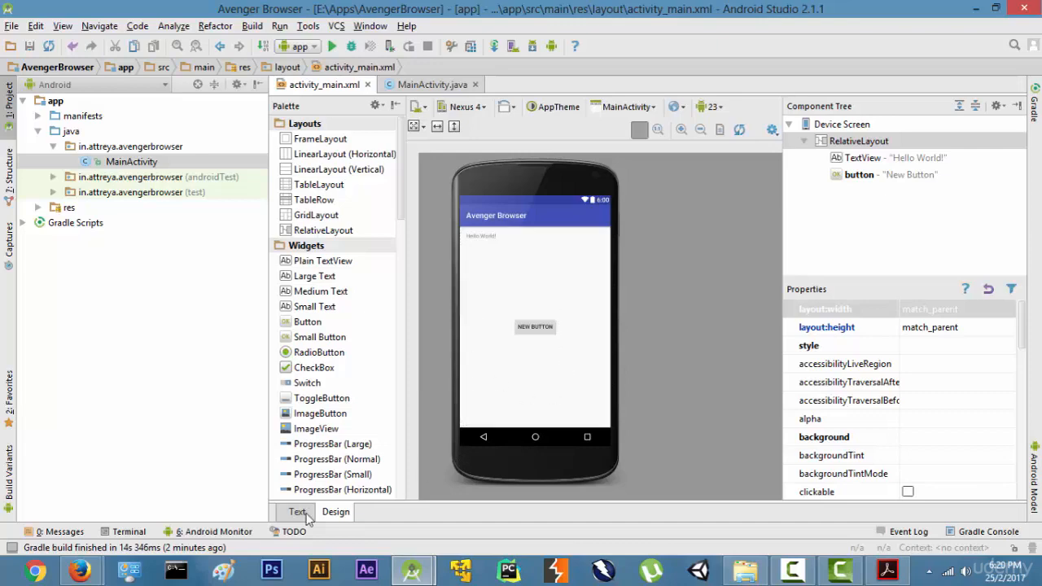
left_click(296, 511)
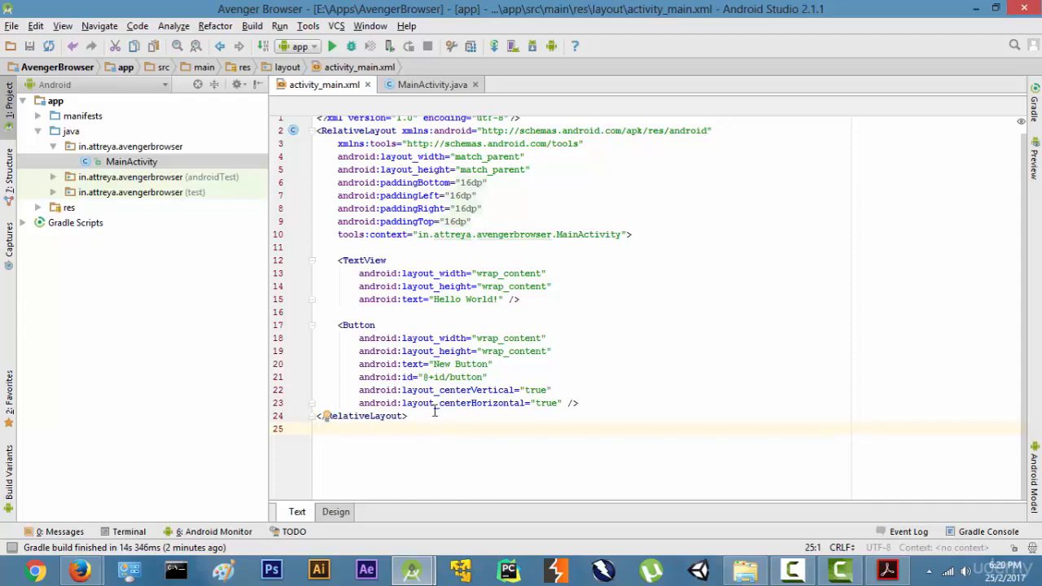
left_click(410, 415)
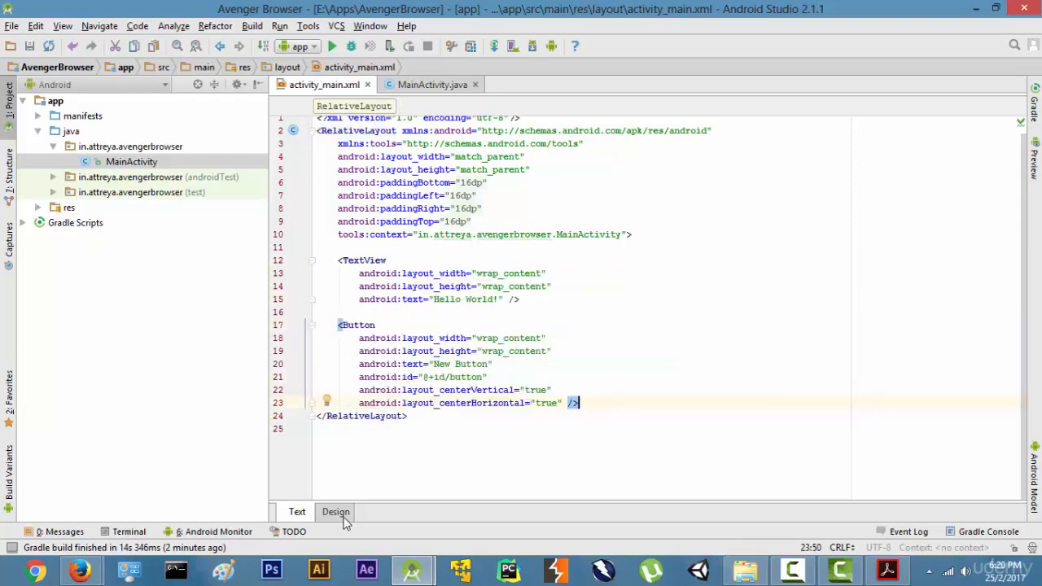
left_click(336, 512)
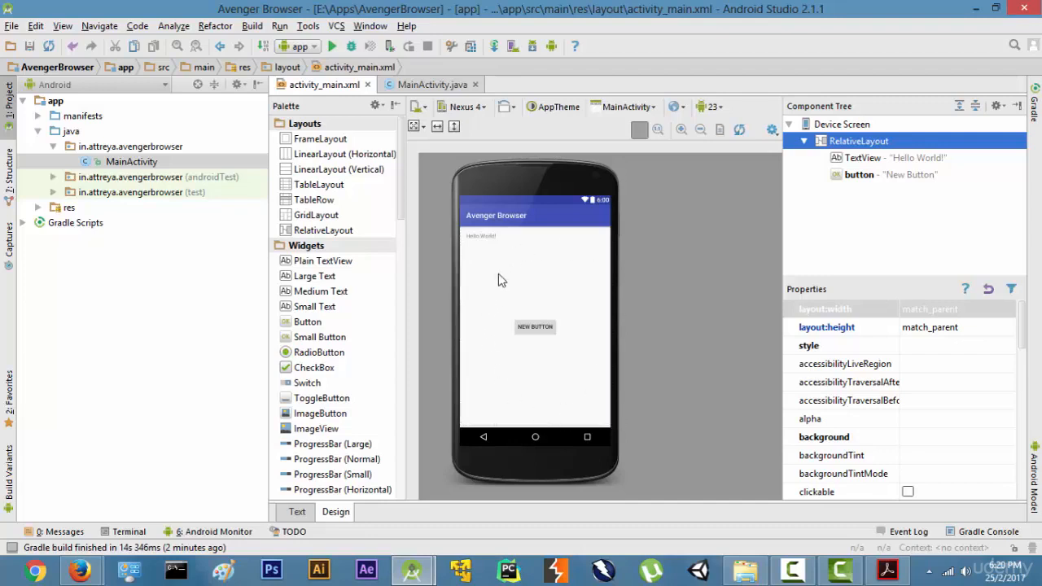
mouse_move(553, 257)
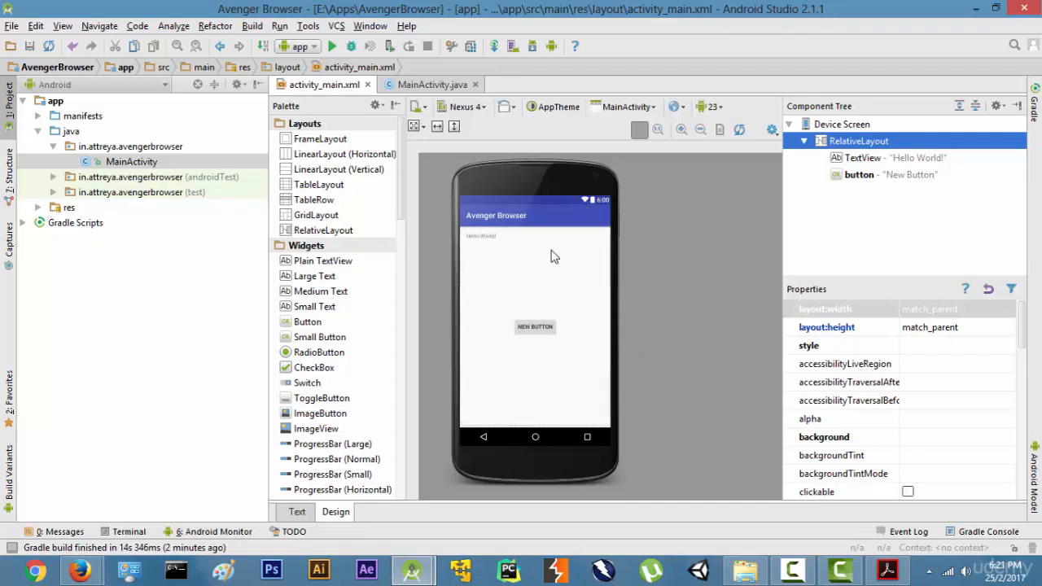
left_click(481, 235)
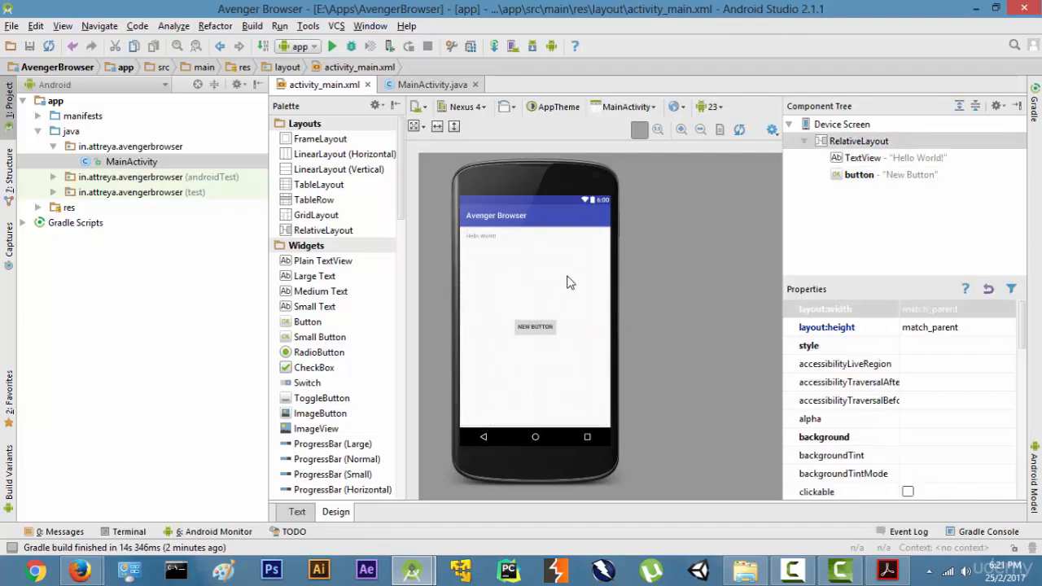
mouse_move(599, 381)
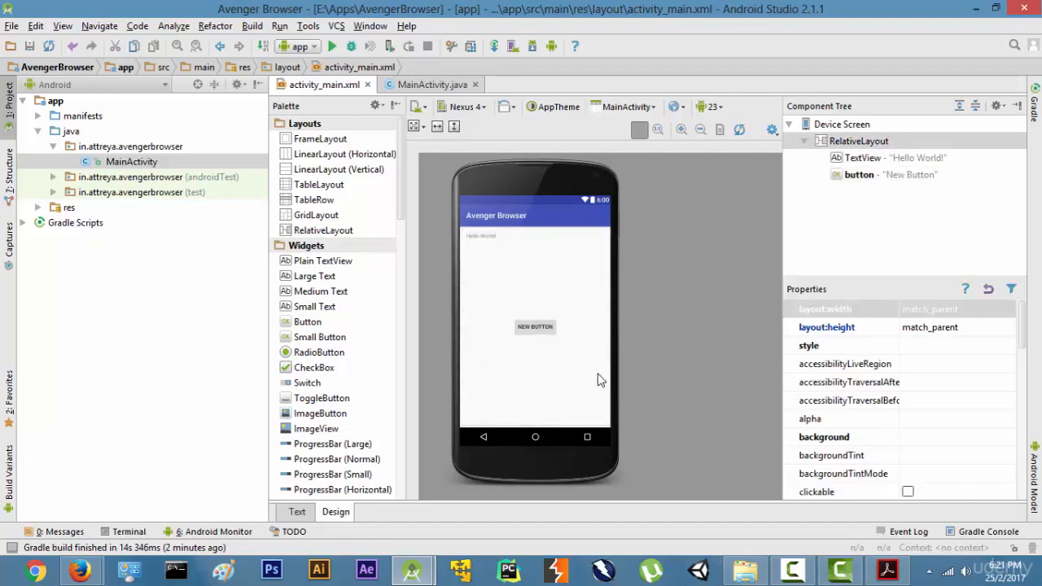
mouse_move(554, 287)
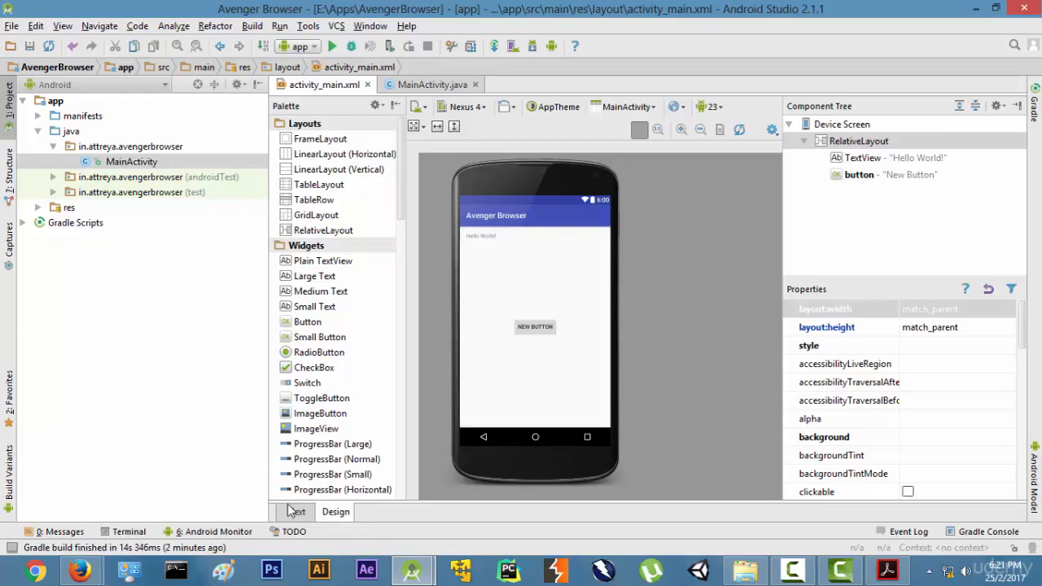
Return to the XML source, keep the Android project view and locate the MainActivity class
left_click(296, 511)
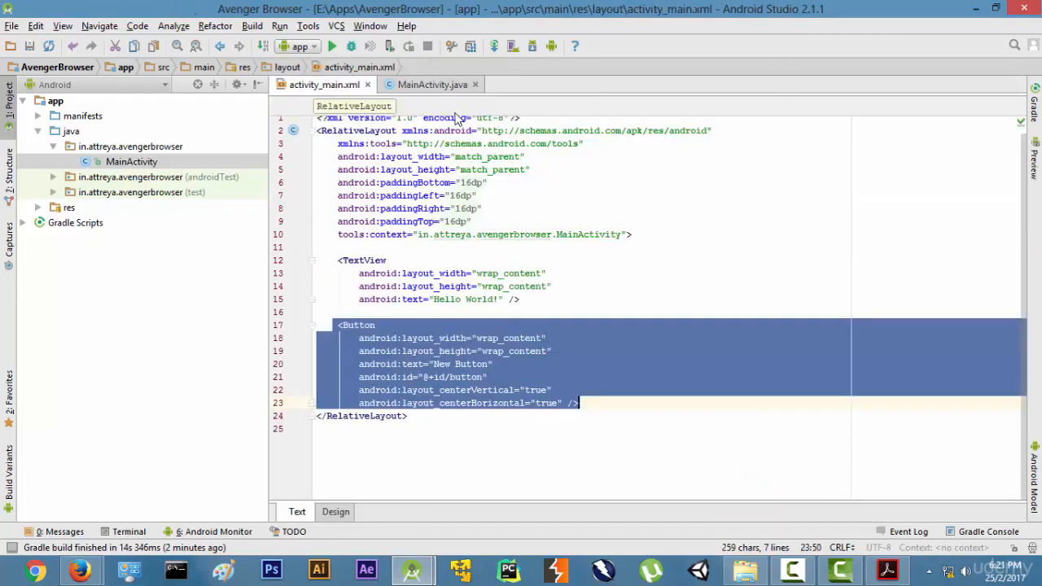
mouse_move(433, 84)
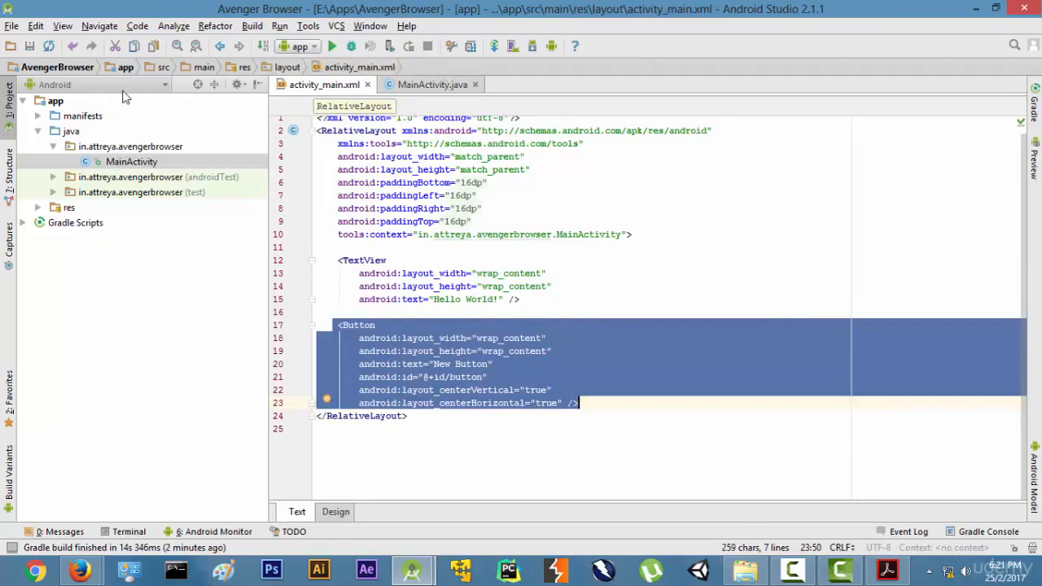
left_click(95, 84)
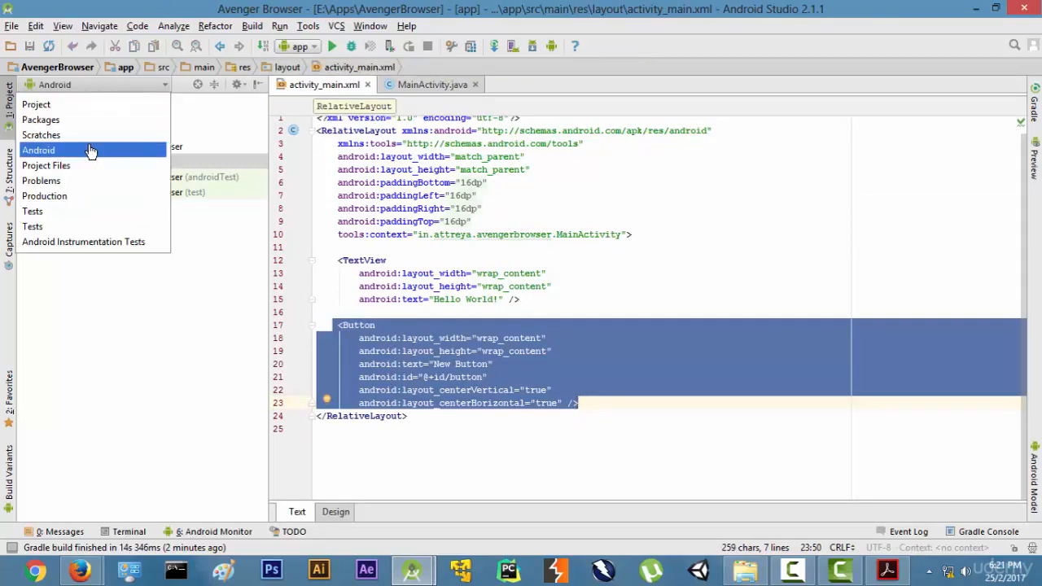
left_click(39, 150)
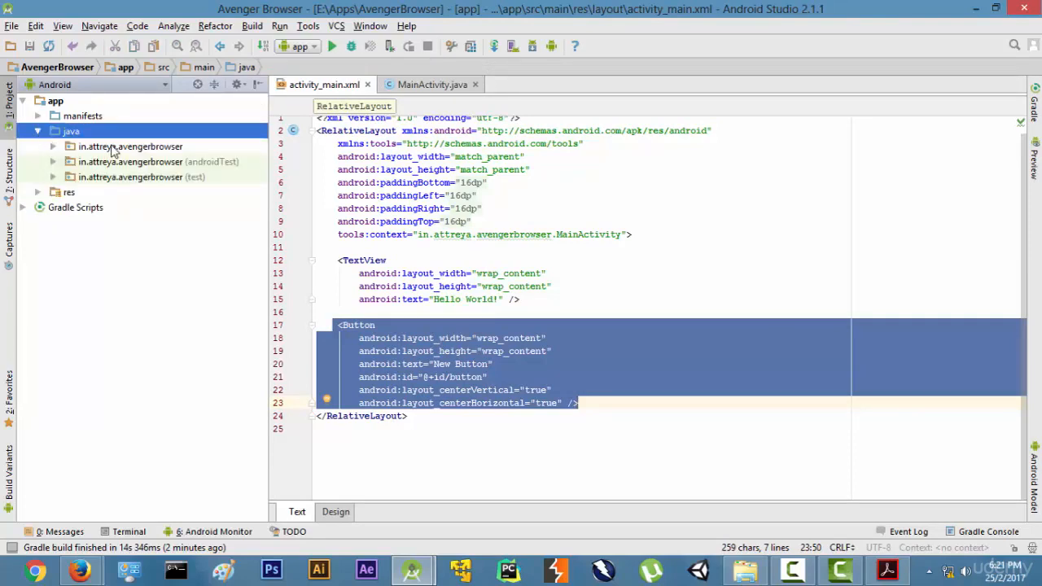
mouse_move(225, 171)
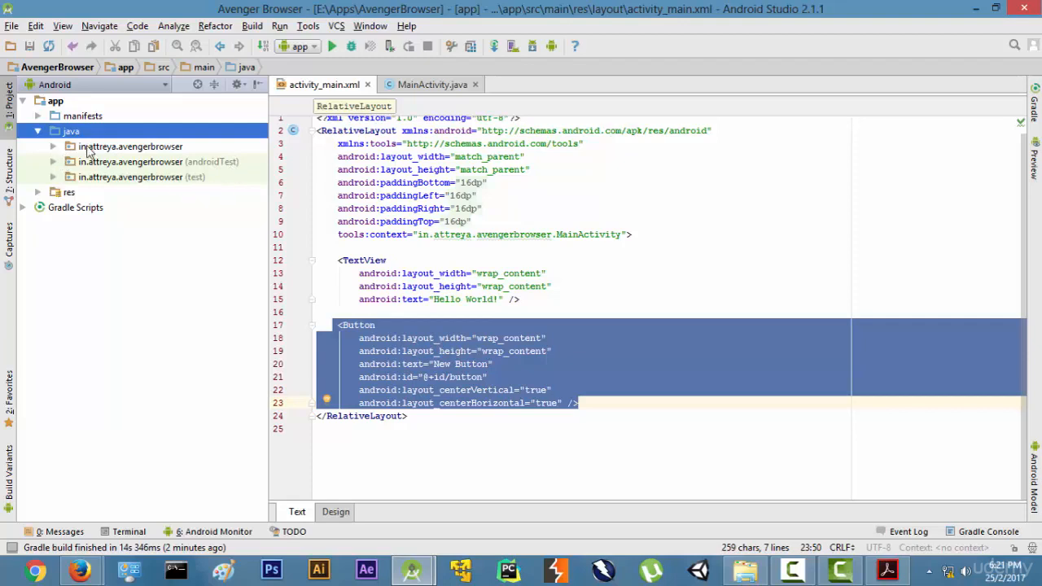
left_click(131, 161)
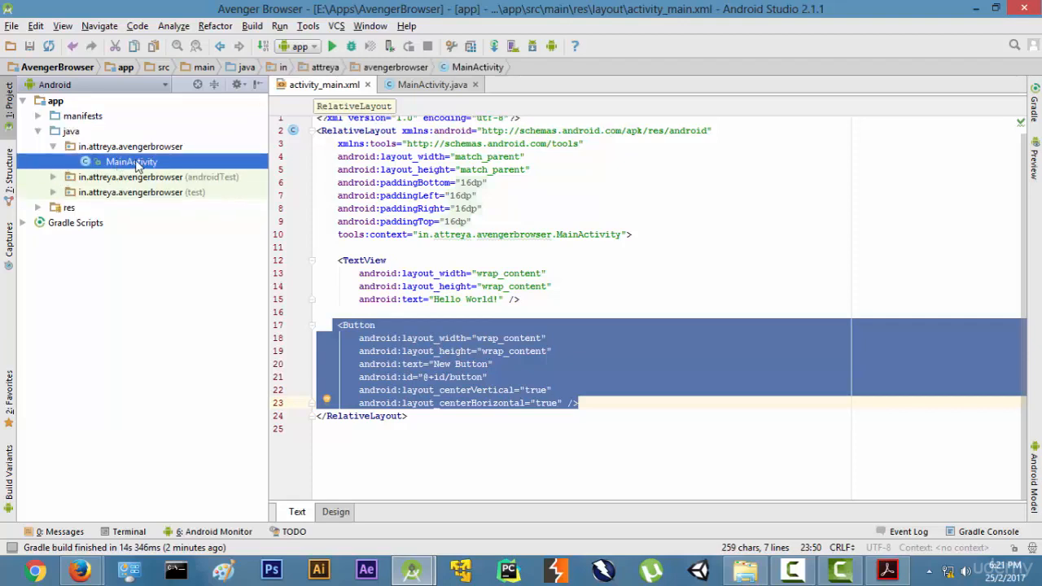
mouse_move(155, 163)
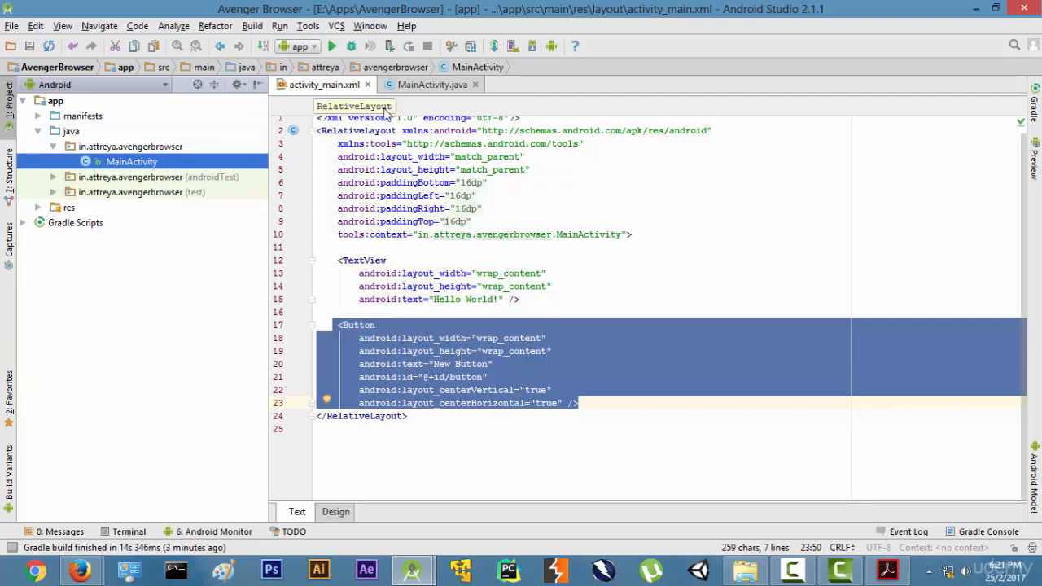
mouse_move(432, 89)
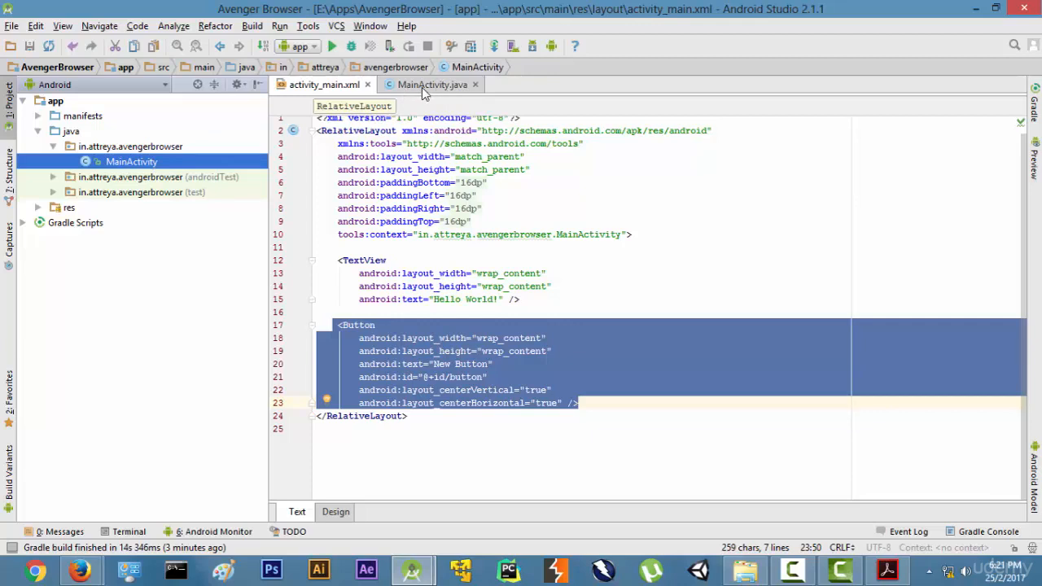
mouse_move(130, 161)
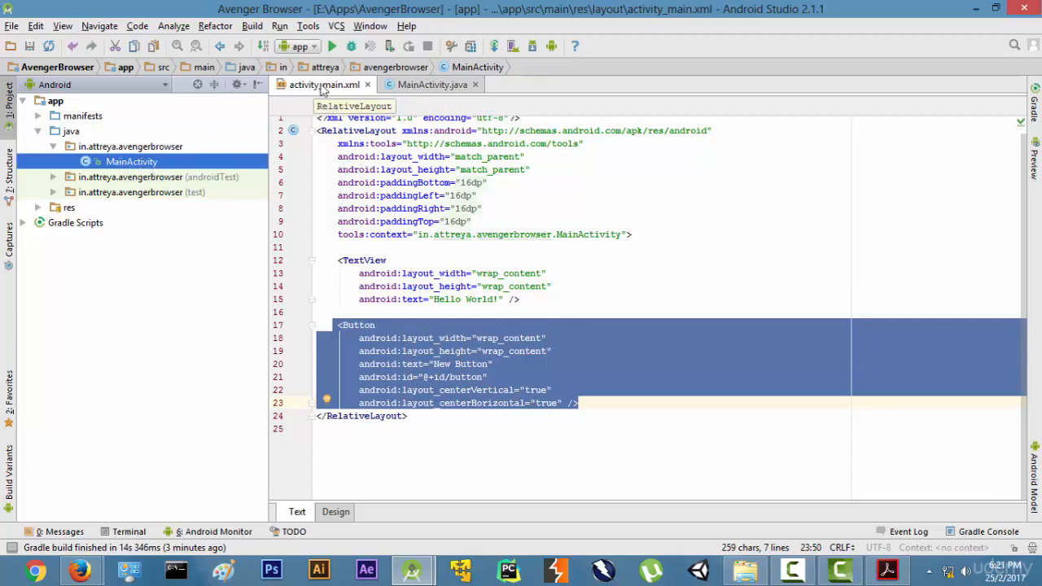
Select activity_main under res/layout, then bring up MainActivity.java with its onCreate code
left_click(39, 209)
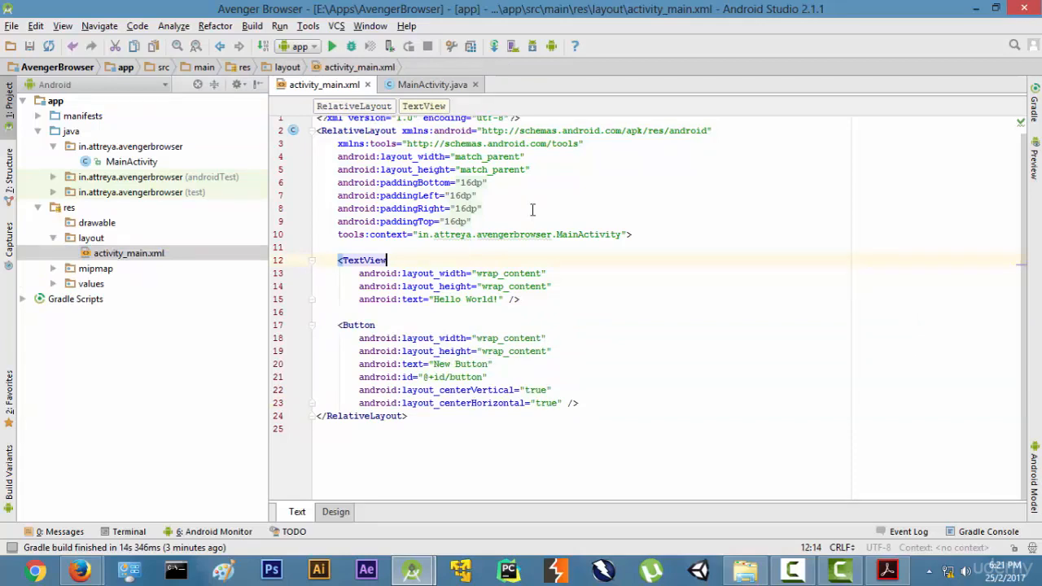
left_click(433, 84)
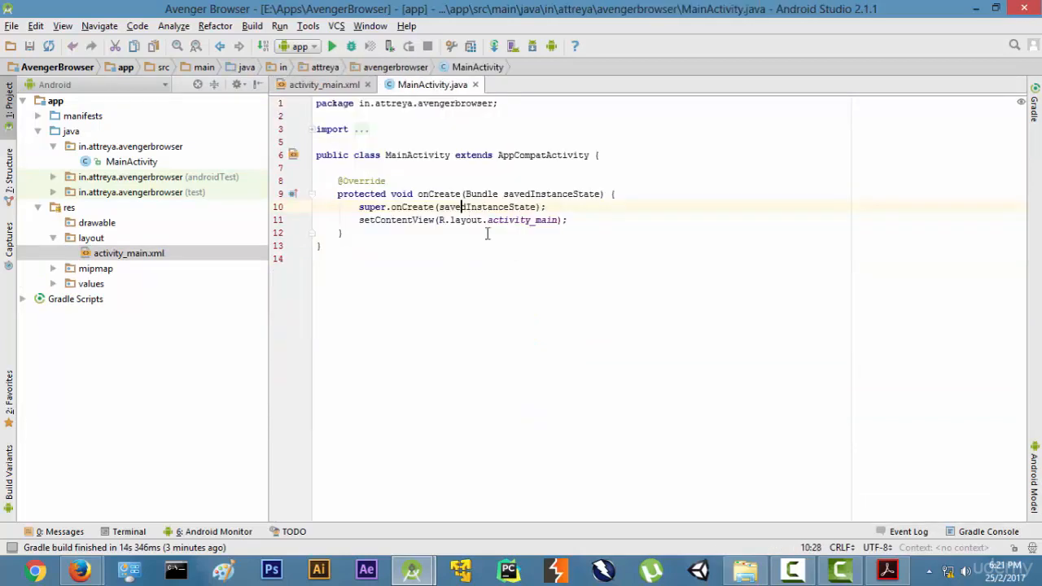